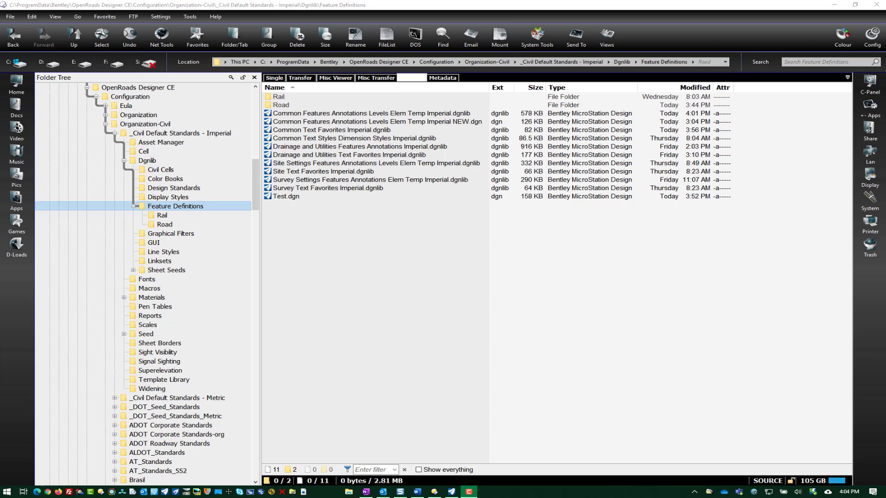
mouse_move(460, 312)
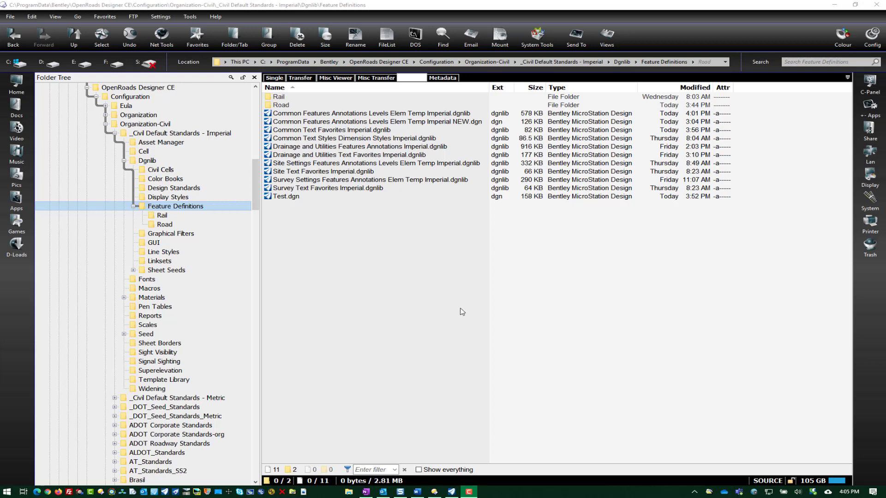
mouse_move(275, 251)
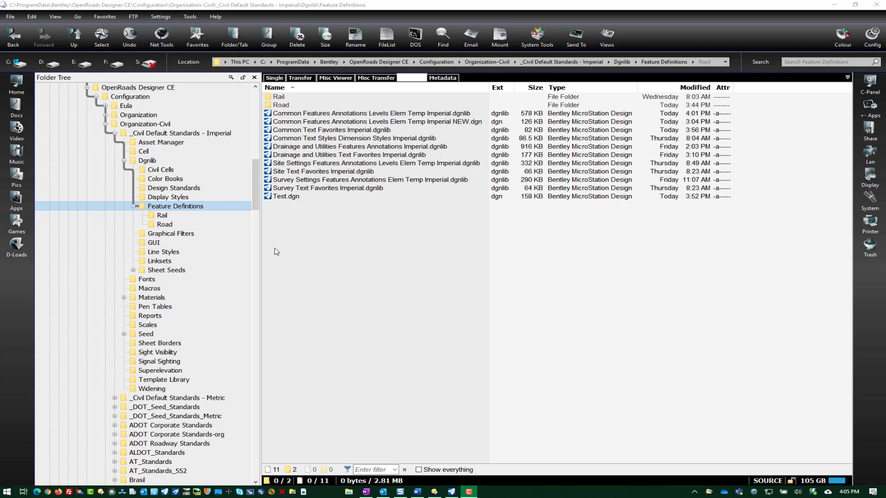
mouse_move(208, 210)
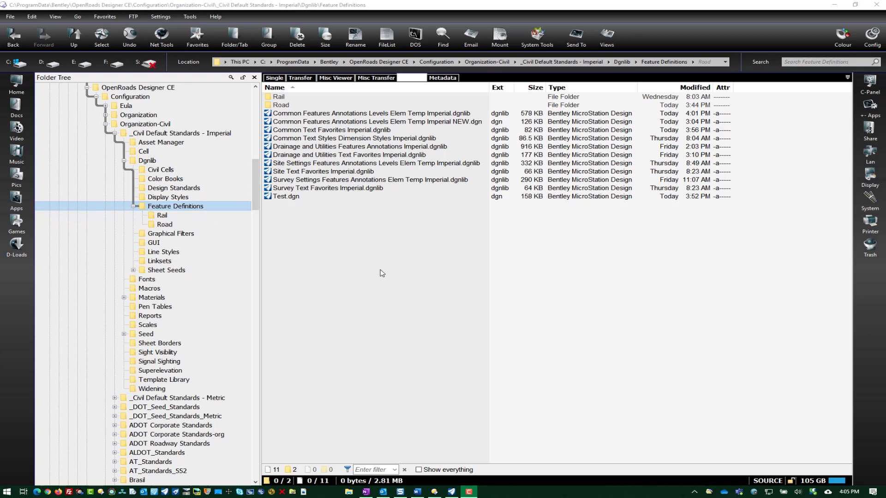
mouse_move(379, 244)
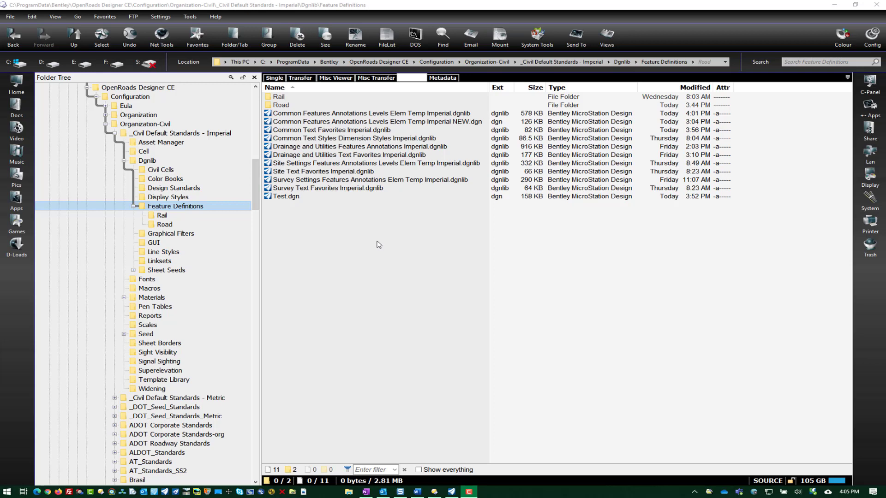
mouse_move(376, 244)
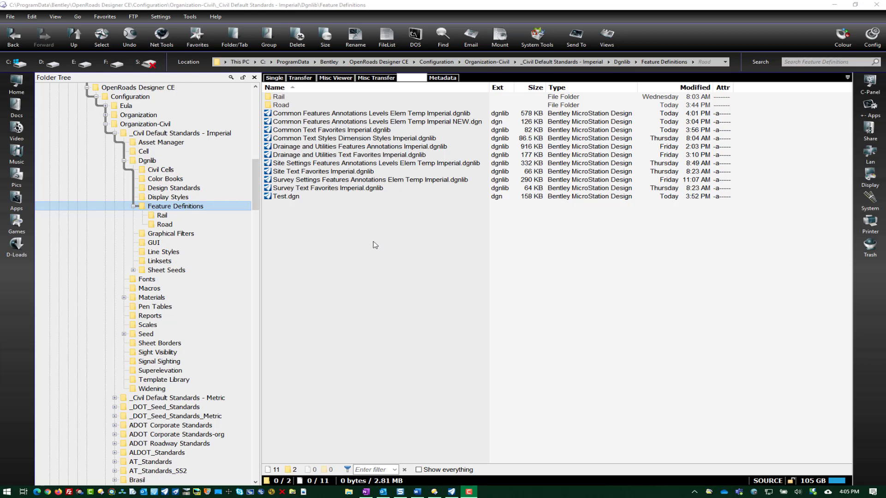
mouse_move(342, 137)
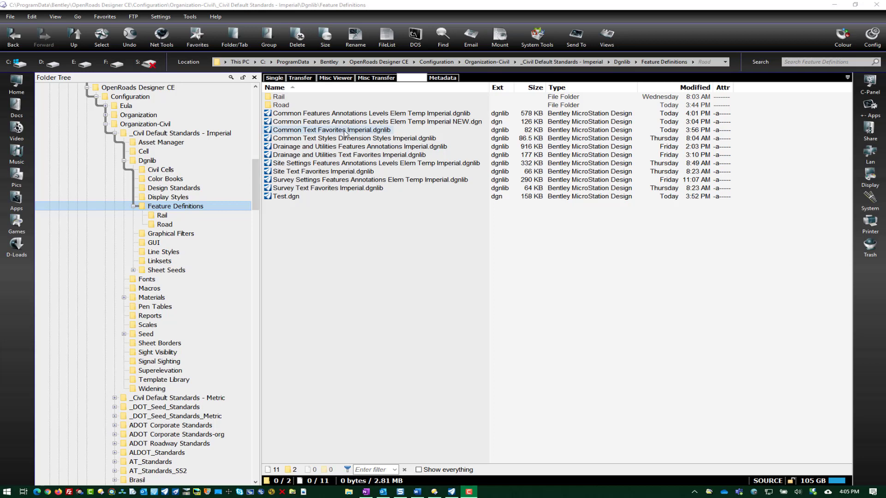
Step: Open Test.dgn from the Feature Definitions folder, listing DGN design files
click(285, 196)
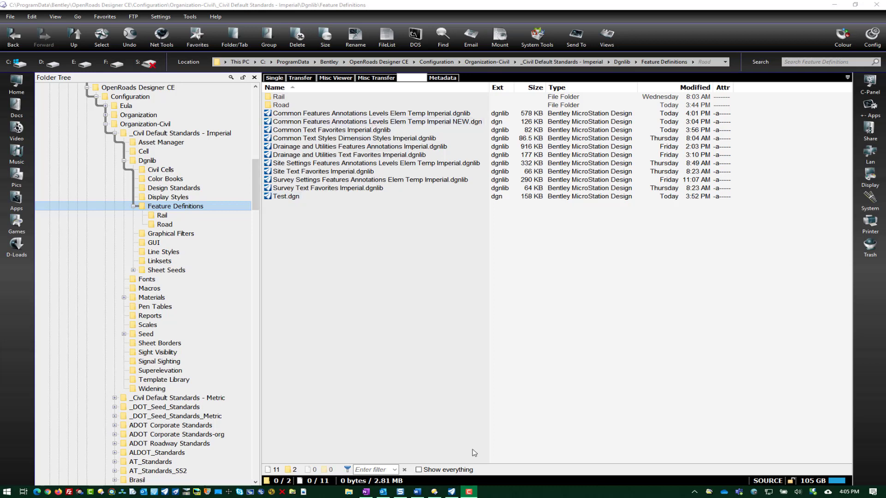
double_click(371, 113)
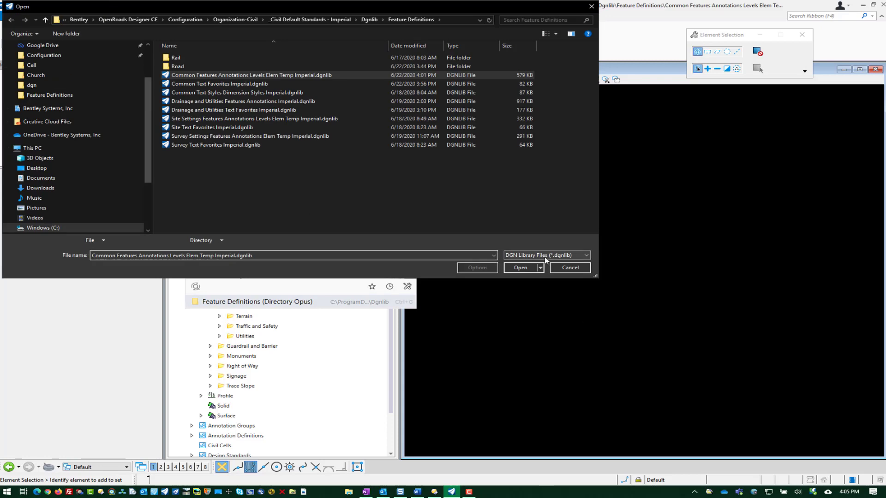
click(546, 255)
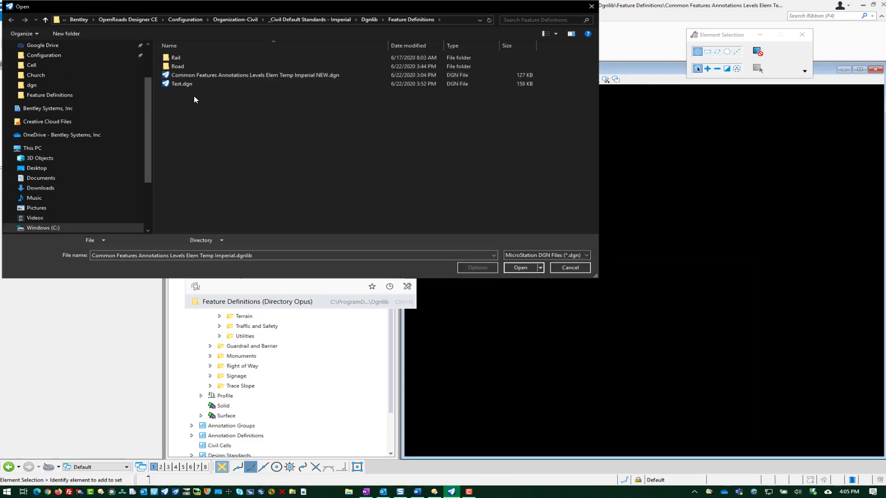
click(520, 268)
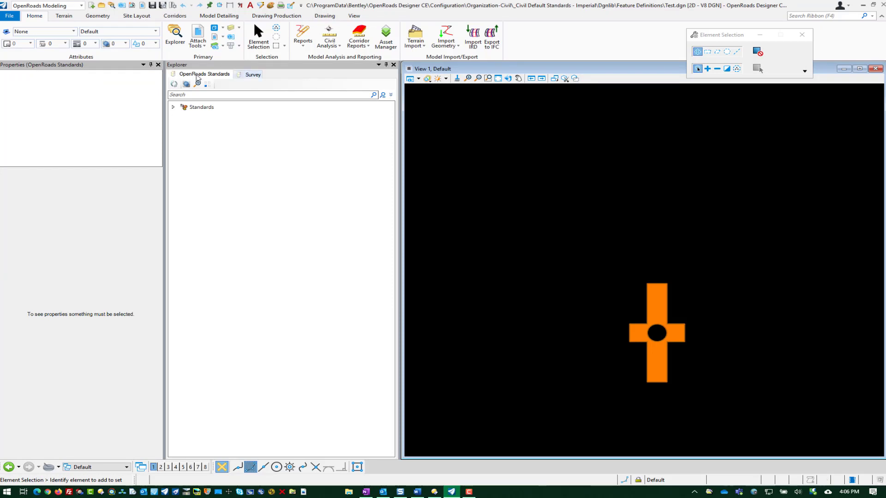
Step: Close the Properties and Explorer panels so View 1 fills the window
click(157, 64)
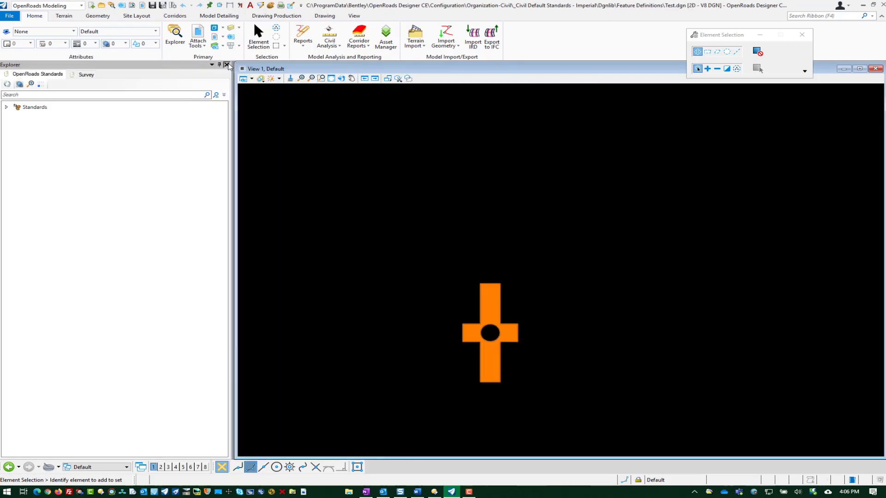
click(97, 16)
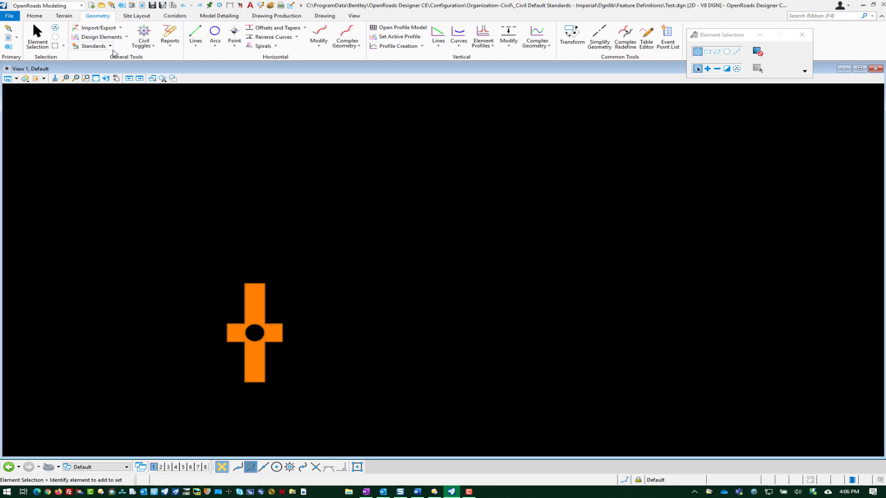
mouse_move(122, 56)
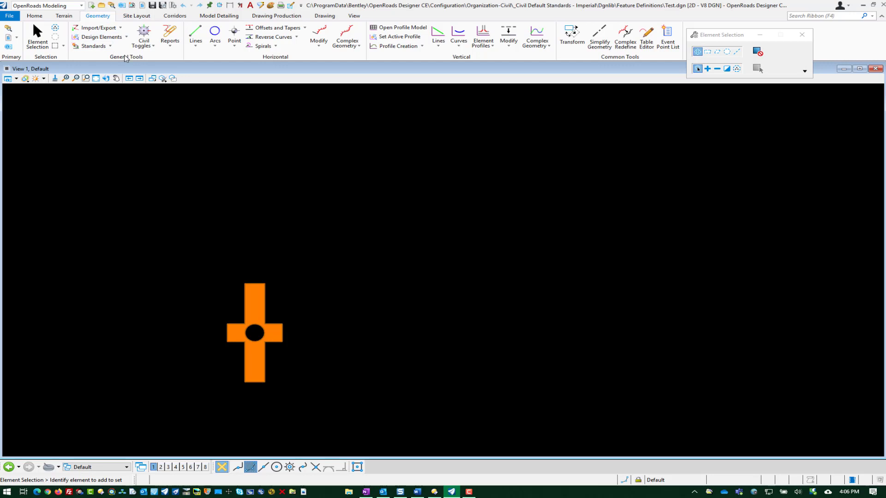
Step: Start the Point tool and set its feature definition to E_MON_Iron Pin Found
click(233, 36)
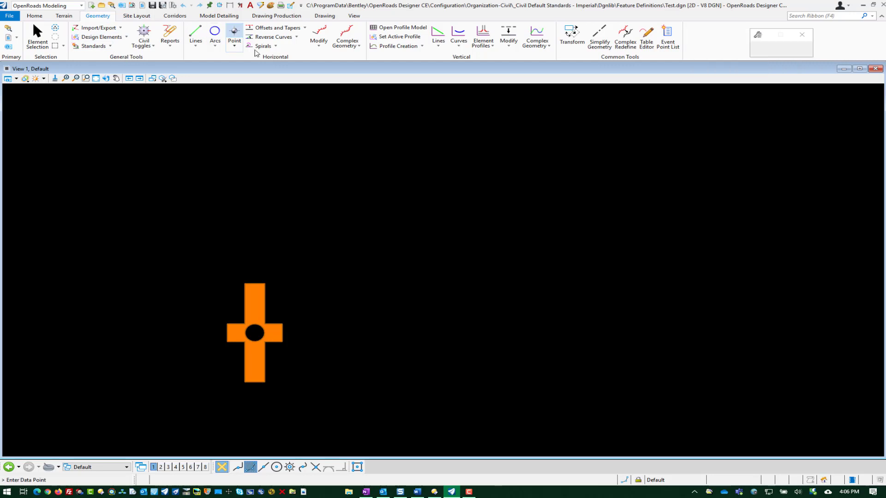
click(234, 37)
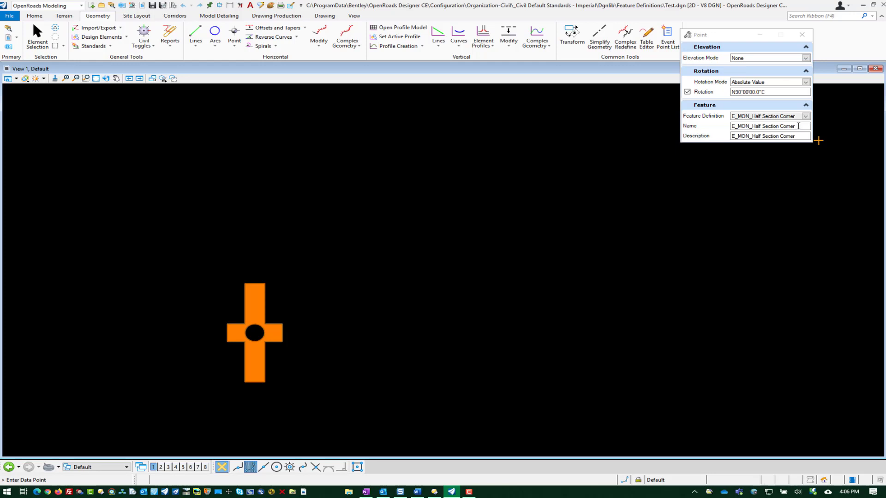
triple_click(769, 125)
text(Pnt Name)
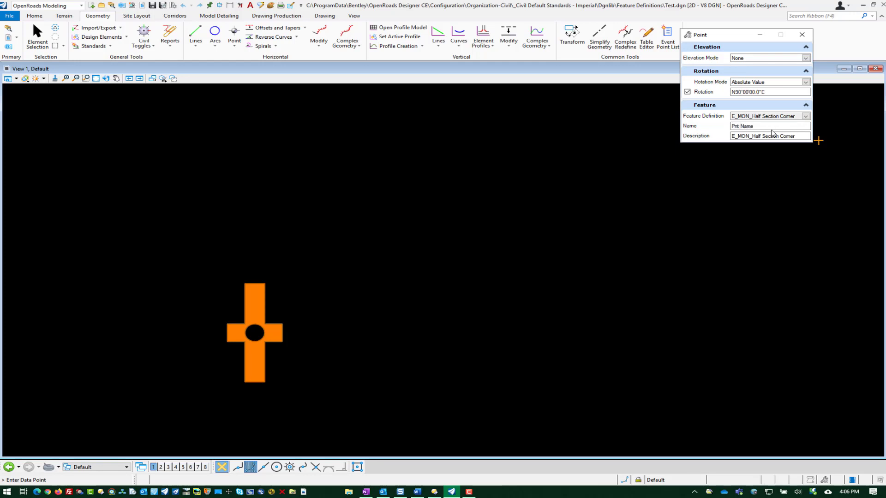
triple_click(769, 136)
text(Pnt De)
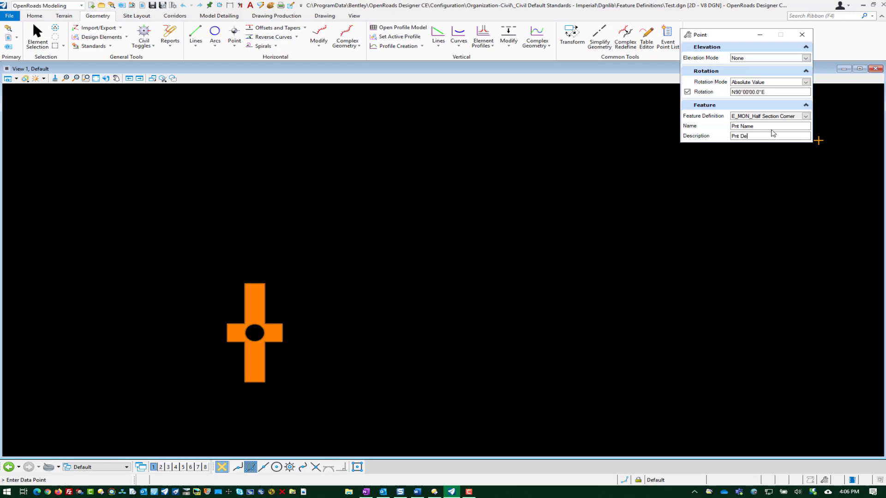
text(sc)
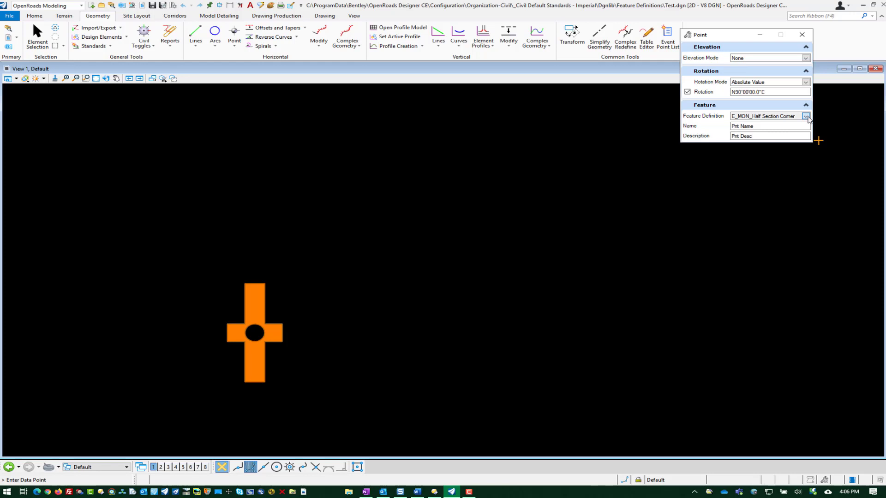
click(807, 117)
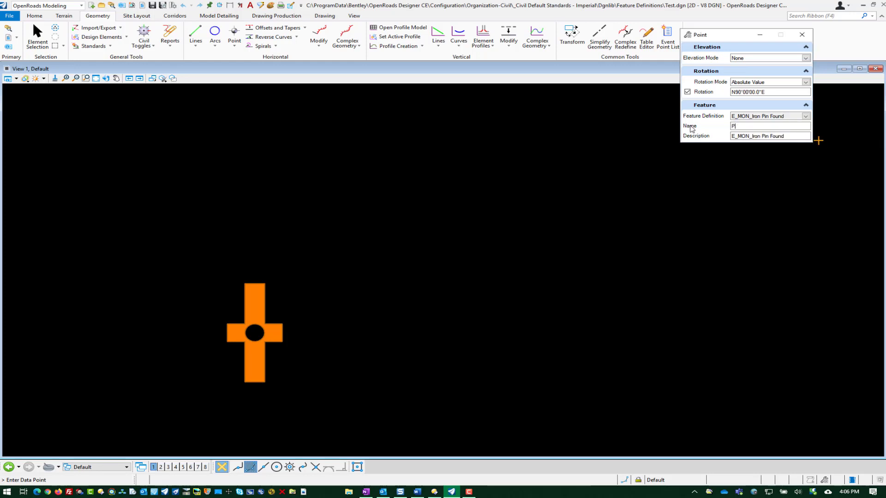
Step: Name the point Pnt Name with description Pnt Desc
text(nt Name)
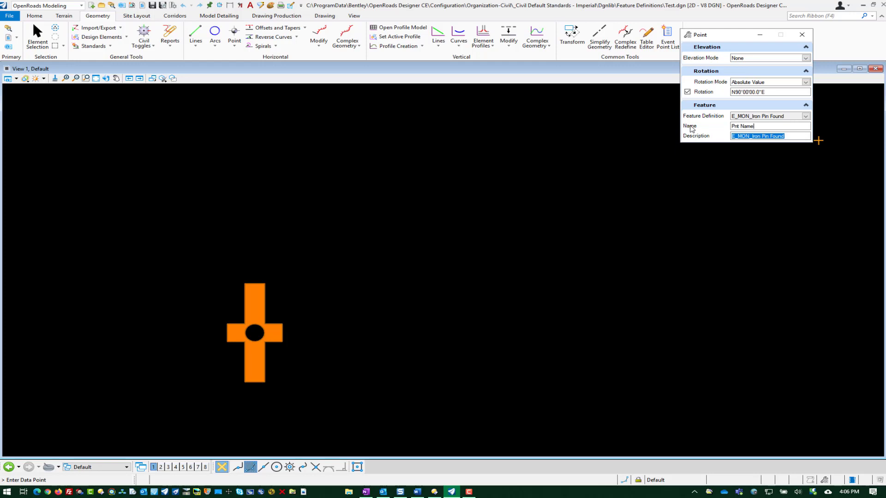
text(Pnt)
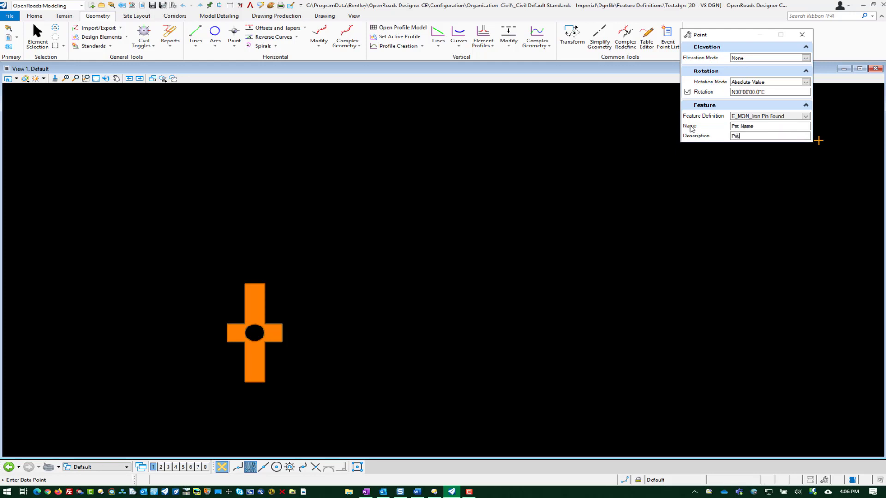
text(Desc)
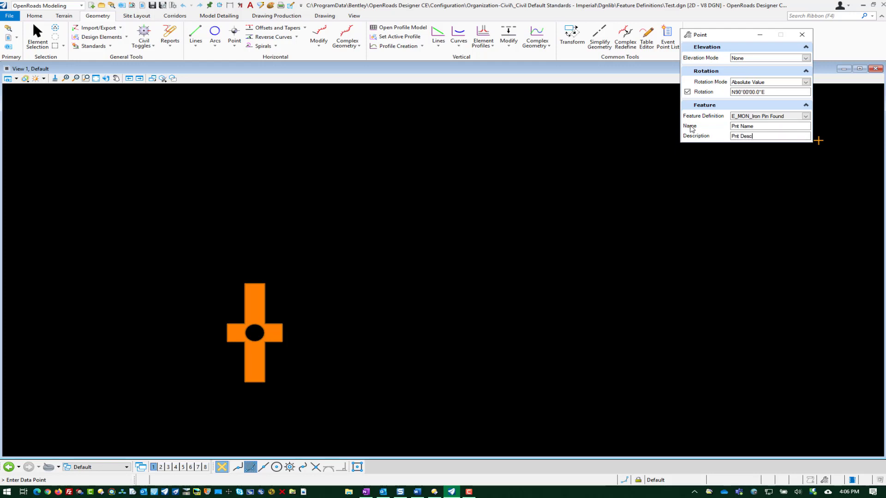
mouse_move(477, 279)
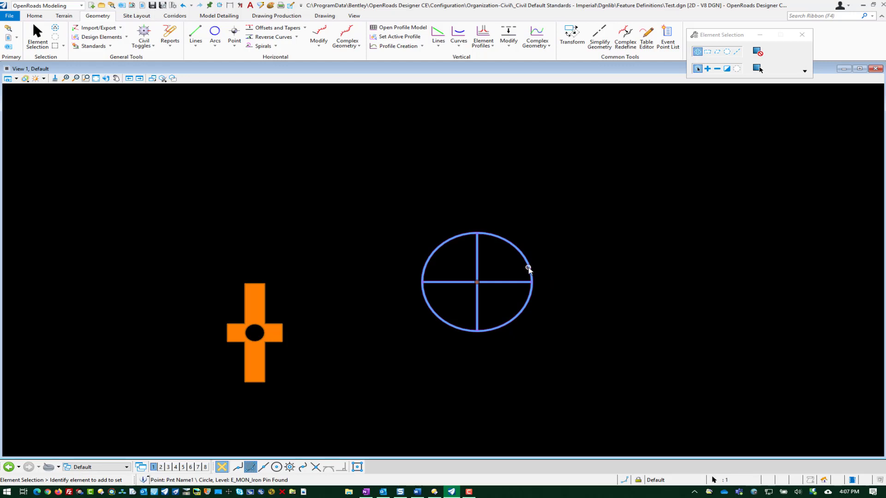
Step: Delete the placed cyan Iron Pin Found test point, leaving only the orange cross
click(528, 268)
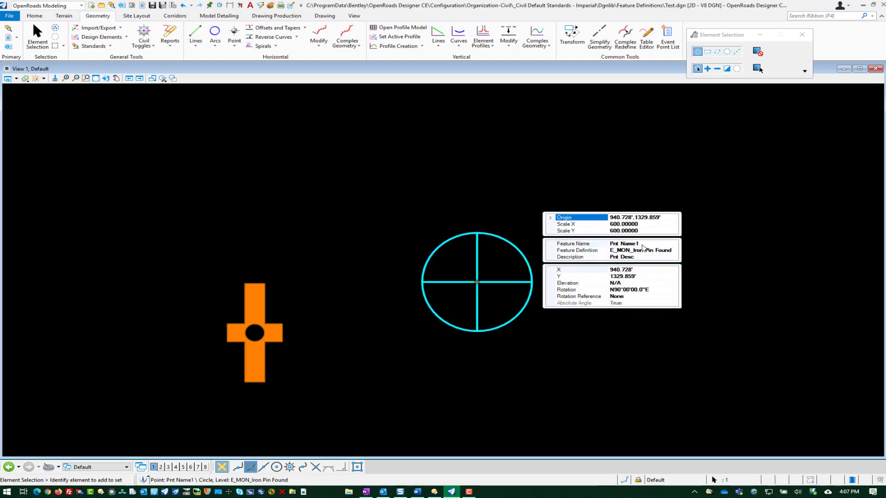
mouse_move(639, 260)
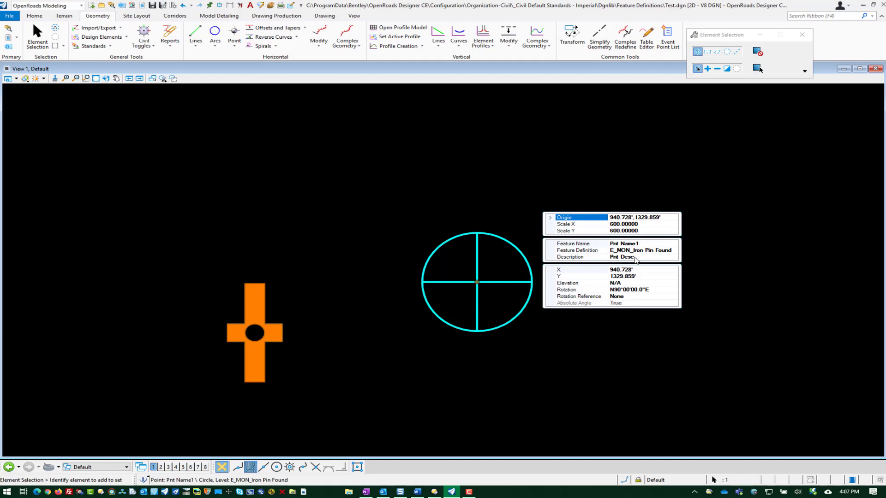
click(500, 207)
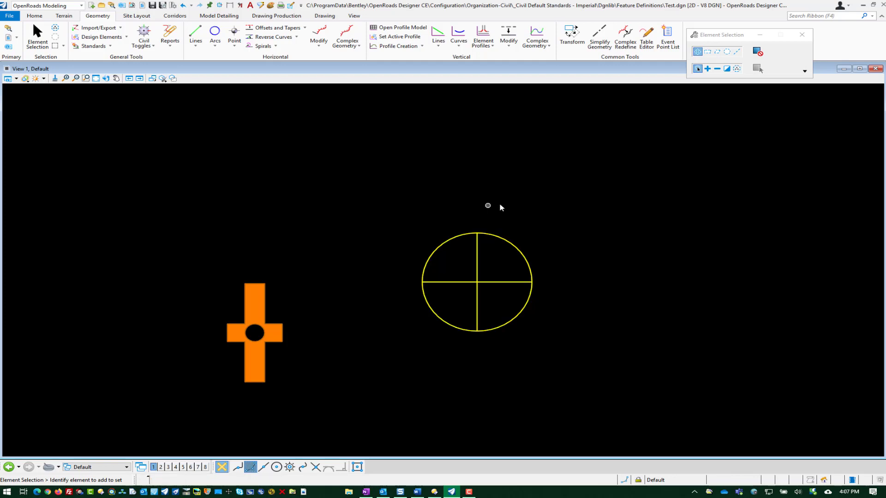
mouse_move(371, 392)
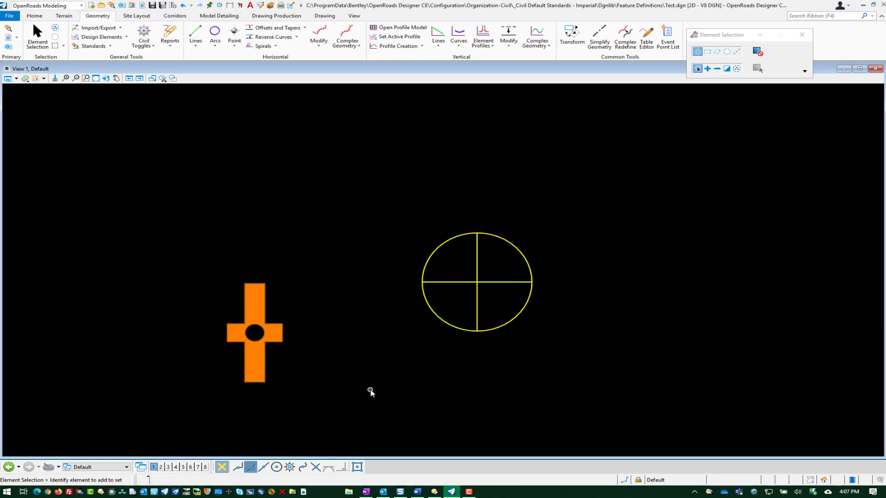
click(483, 332)
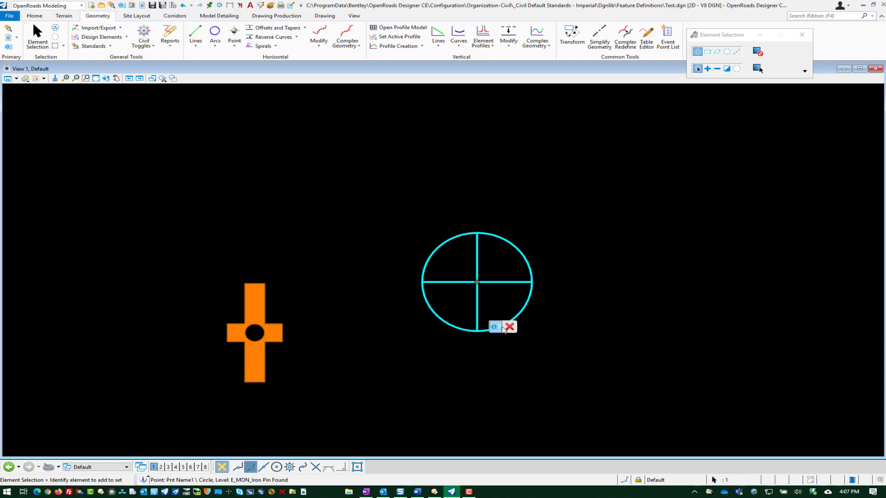
click(510, 327)
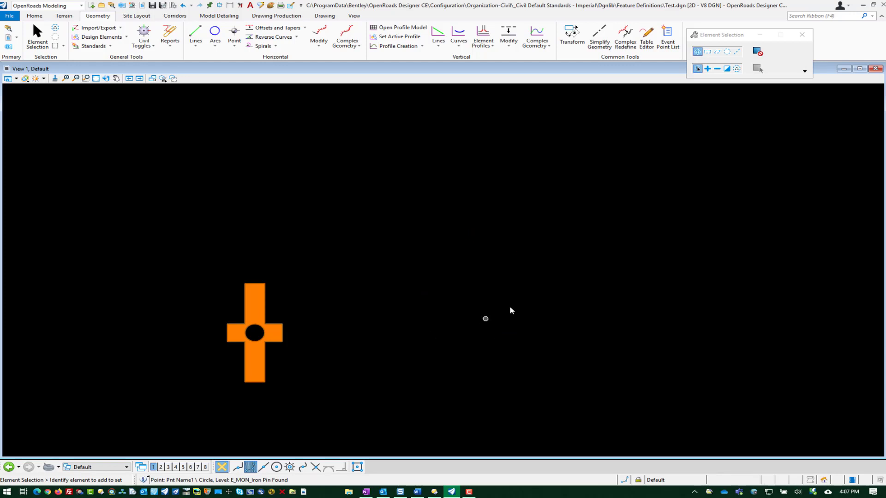
mouse_move(354, 216)
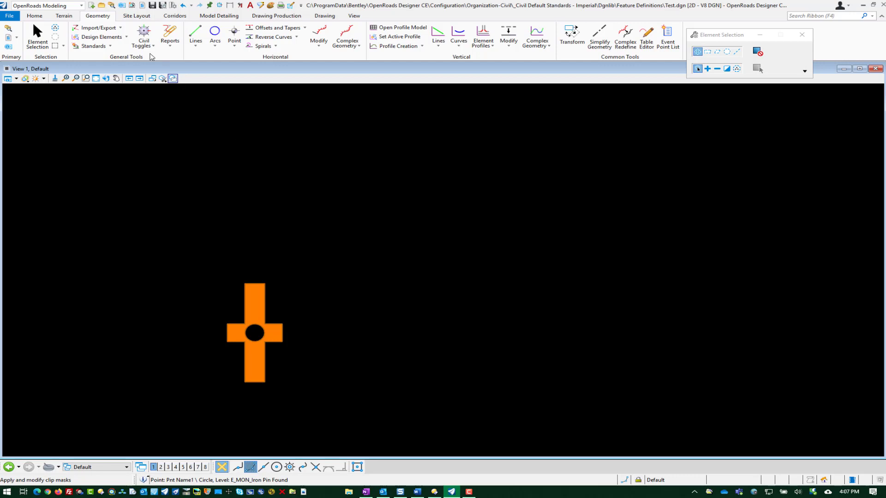
Step: Open Common Text Favorites Imperial.dgnlib, listing DGN library files
click(9, 15)
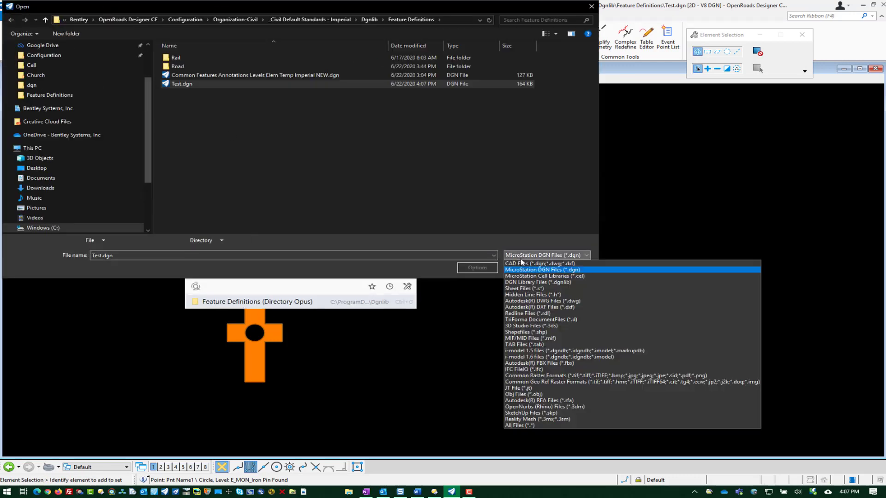
click(535, 282)
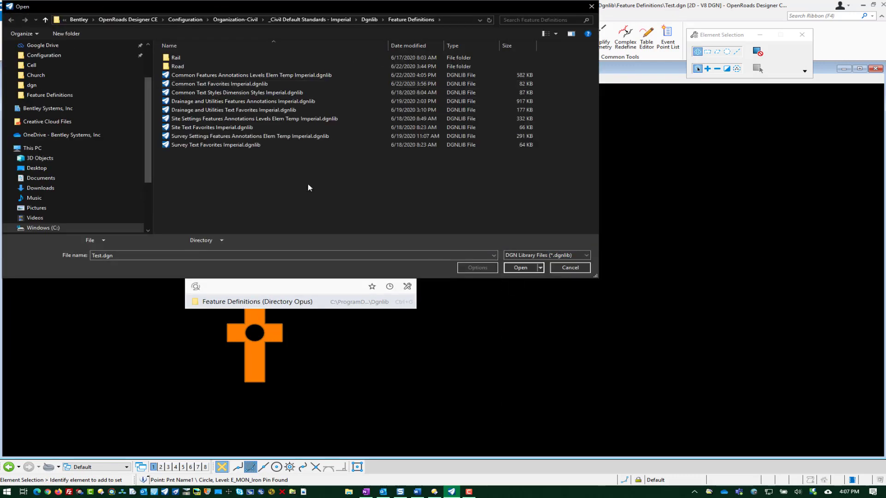
click(218, 84)
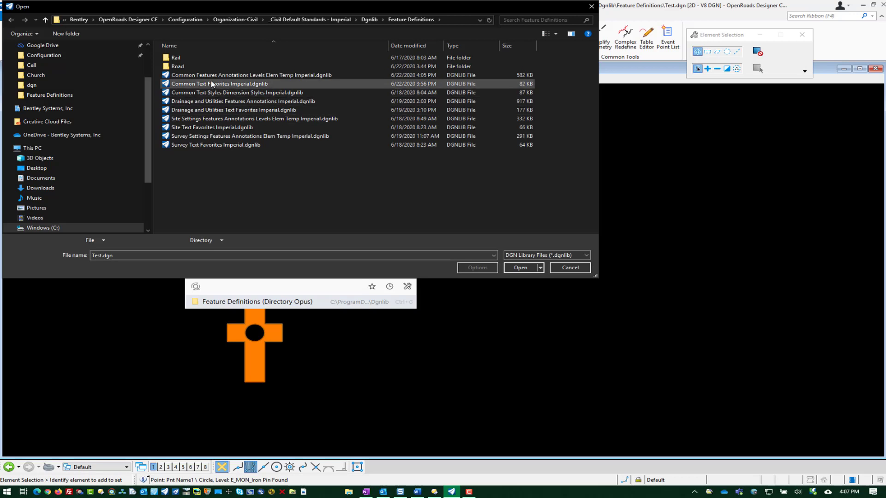
mouse_move(226, 85)
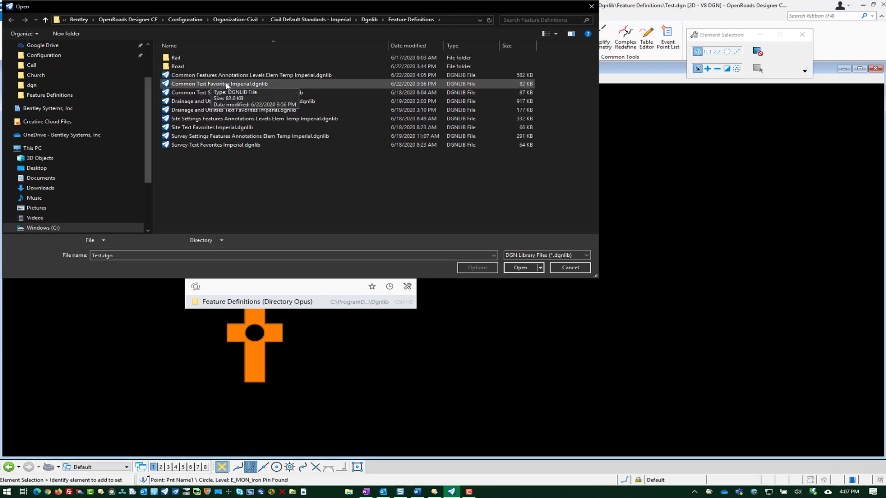
click(519, 268)
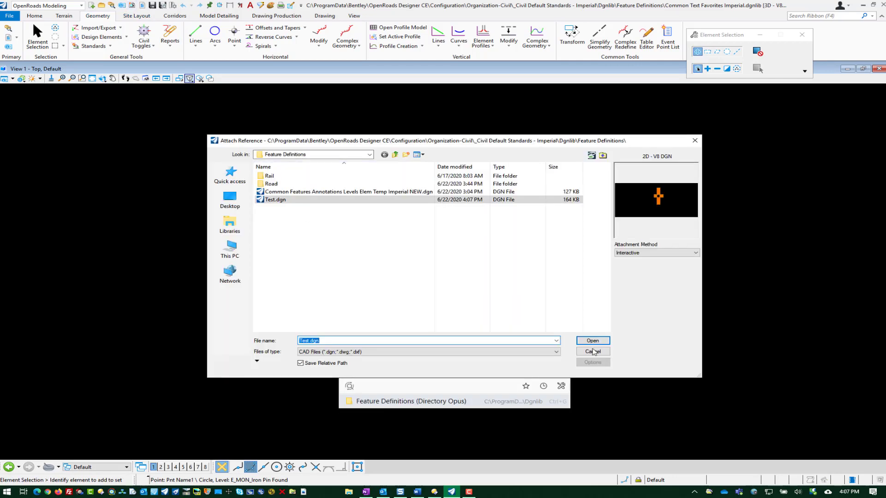
Step: Attach Test.dgn as a reference with default attachment properties
click(593, 341)
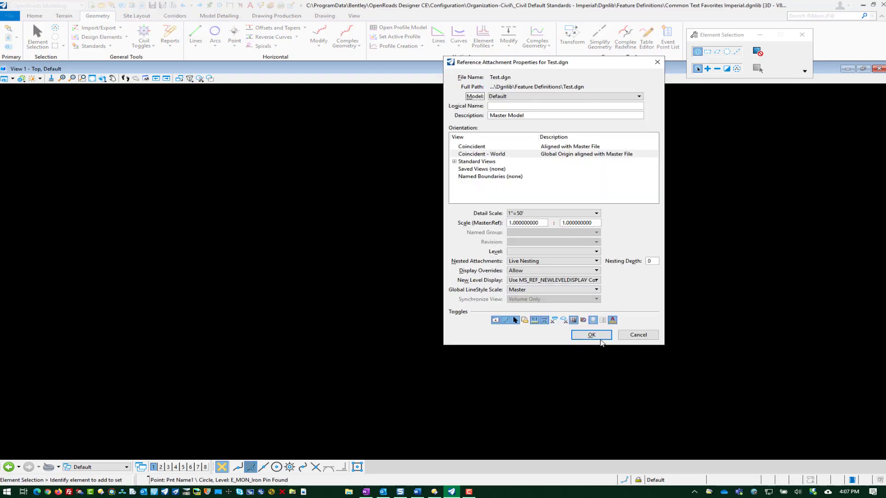
click(590, 335)
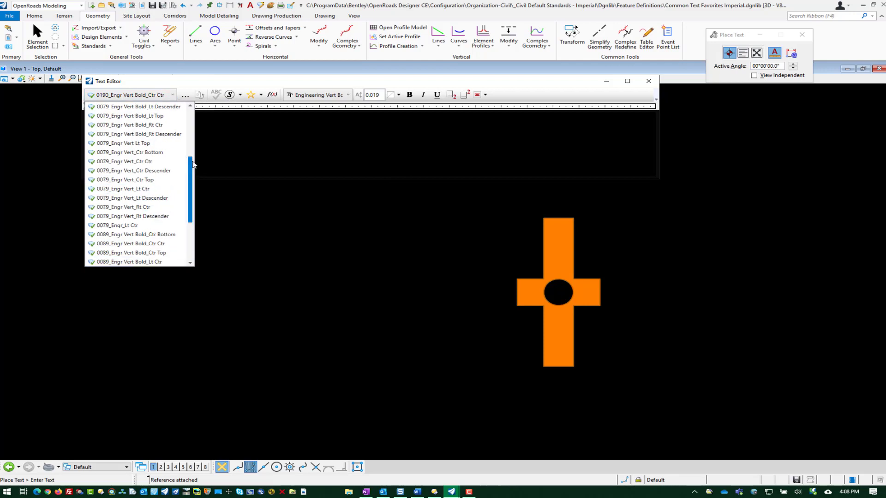
Step: Choose the 0079_Engr Vert Lt Top text style in the Text Editor
click(127, 143)
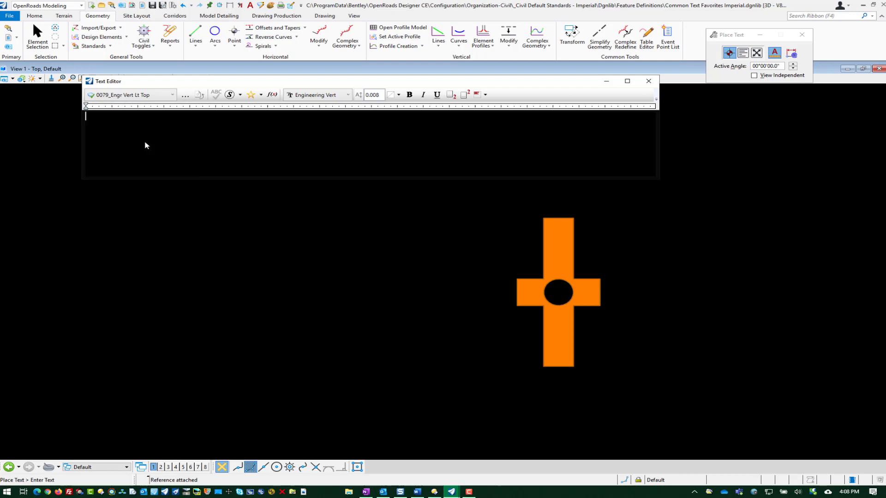
mouse_move(359, 108)
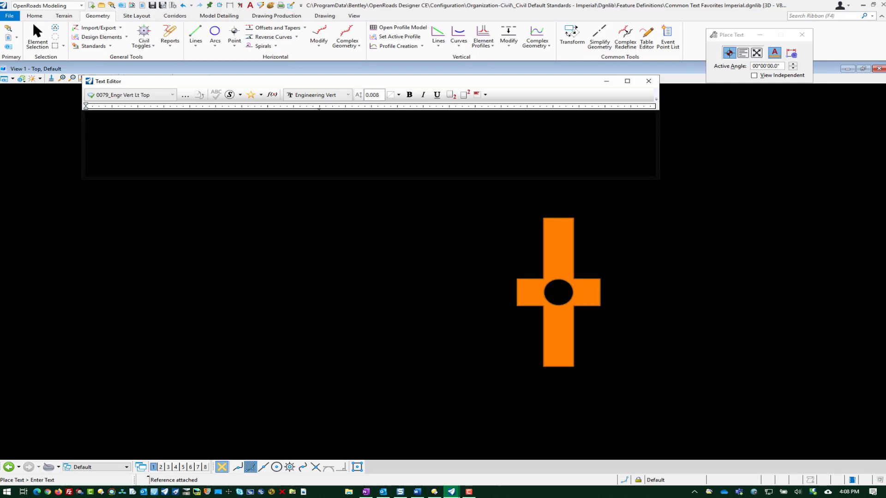
mouse_move(273, 94)
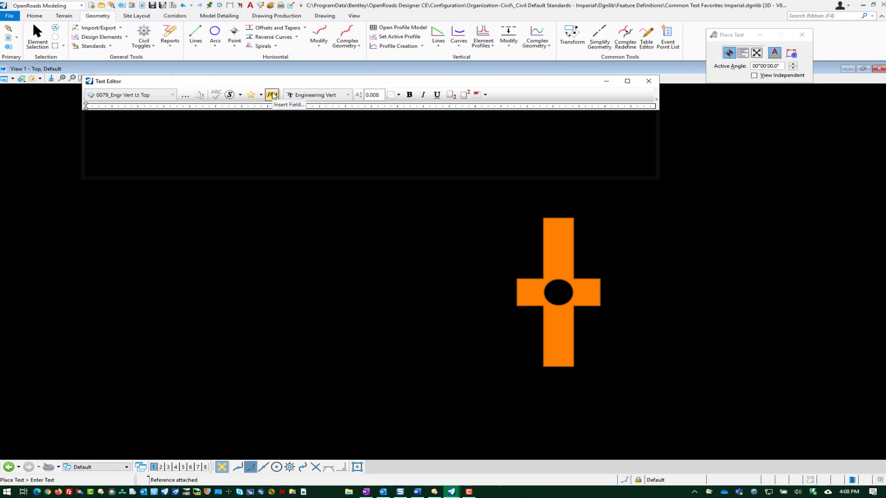
Step: Insert an element-property field for the point's Feature Name (Pnt Name)
click(272, 94)
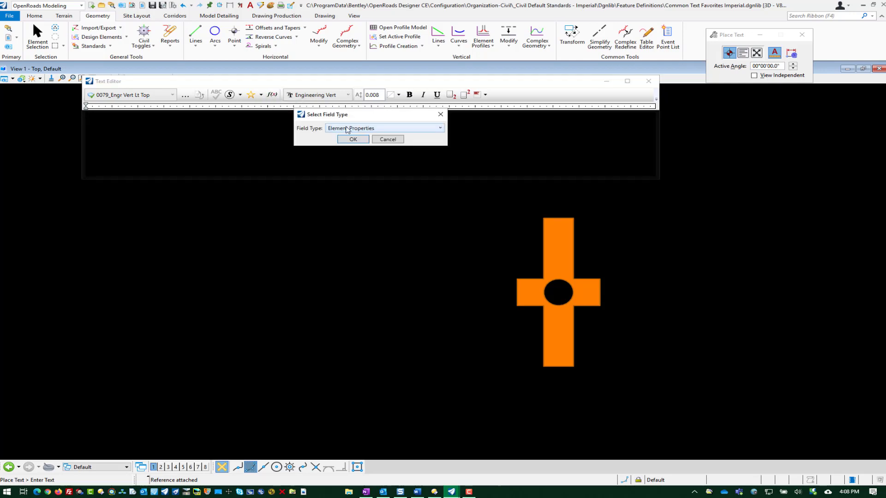
click(353, 140)
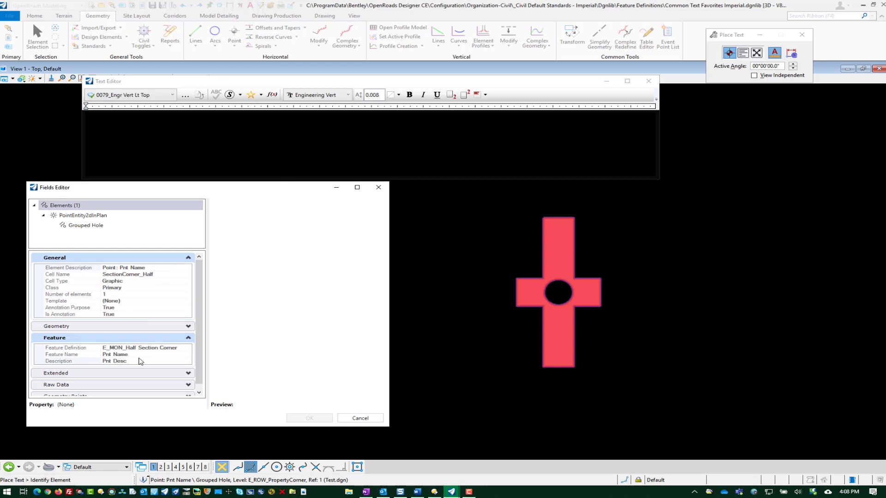
click(115, 355)
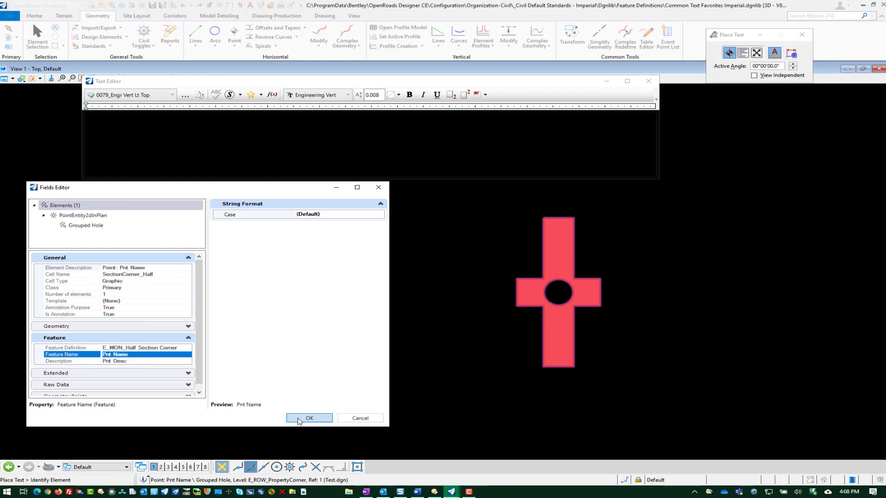
click(310, 418)
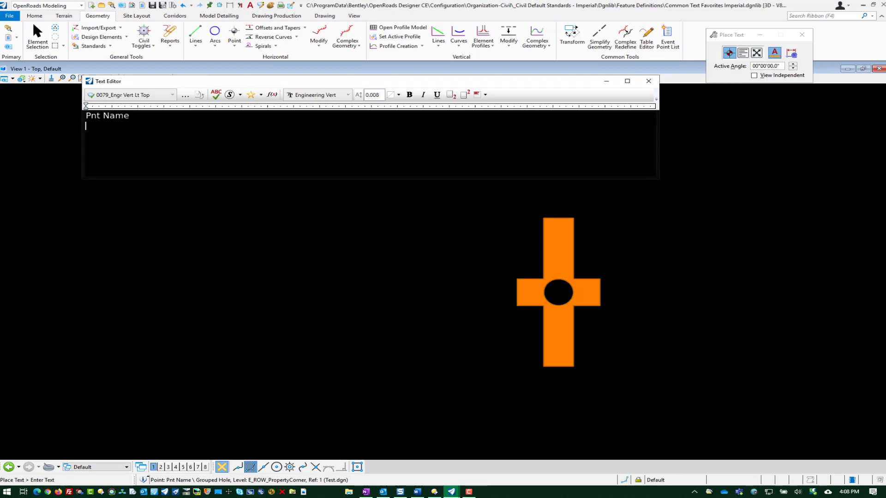
Step: Insert a second element-property field for the point's Description (Pnt Desc)
click(272, 95)
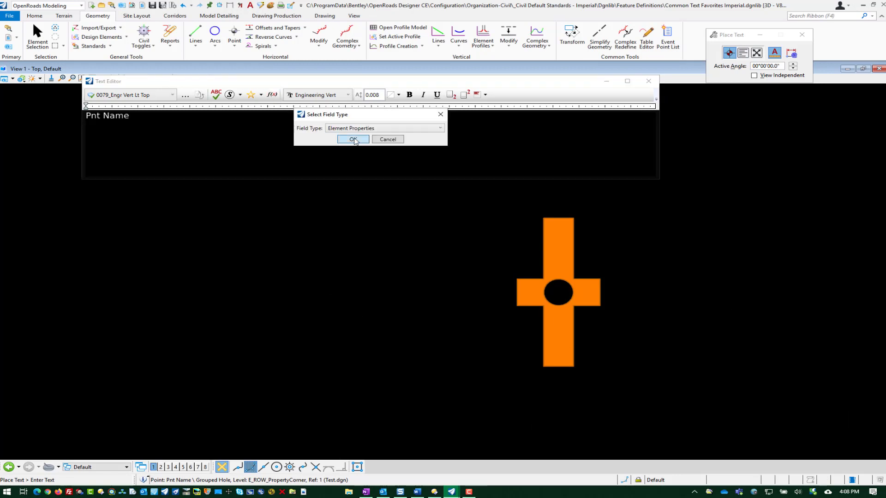
click(351, 139)
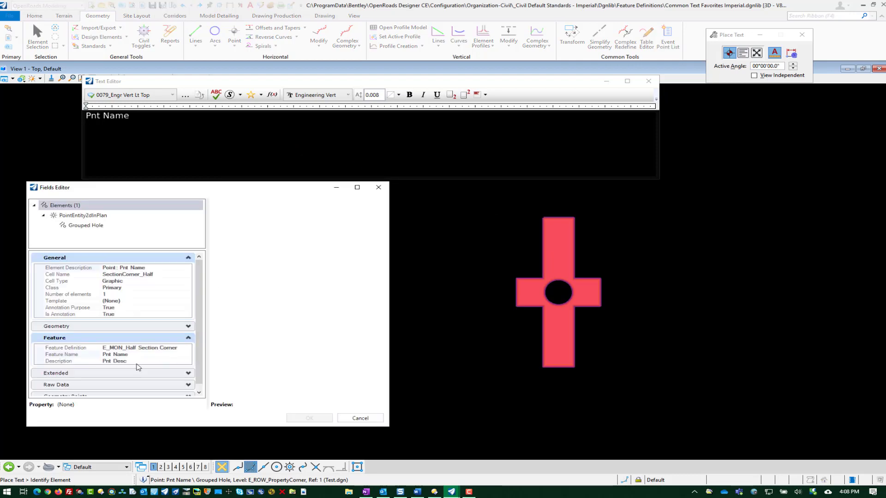
click(378, 187)
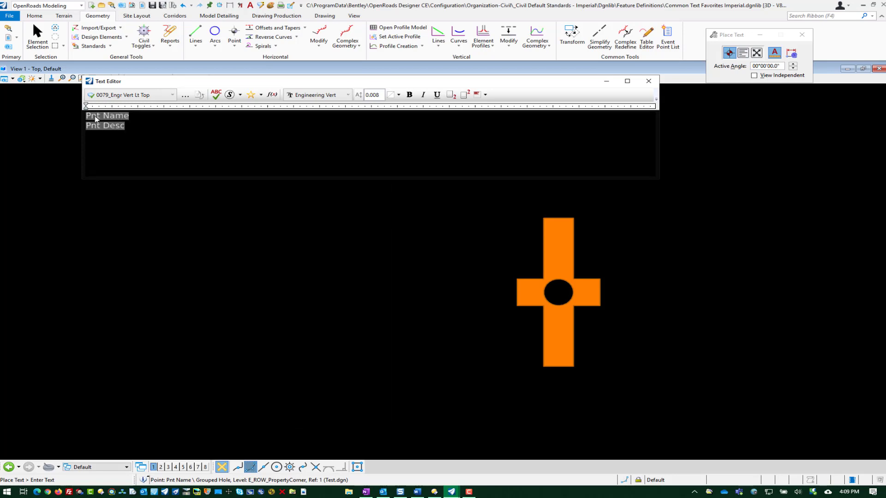
Step: Save the two-line Pnt Name / Pnt Desc field text as a text favorite and close the editor
right_click(108, 119)
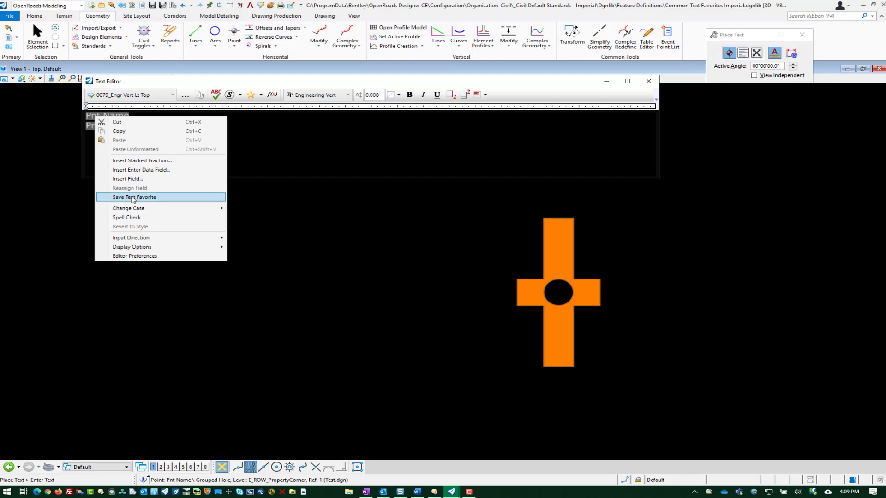
click(251, 95)
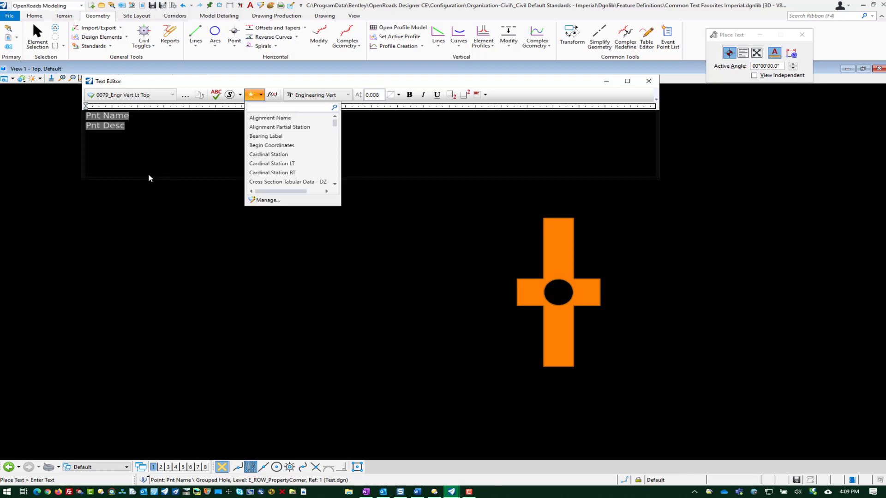
click(151, 162)
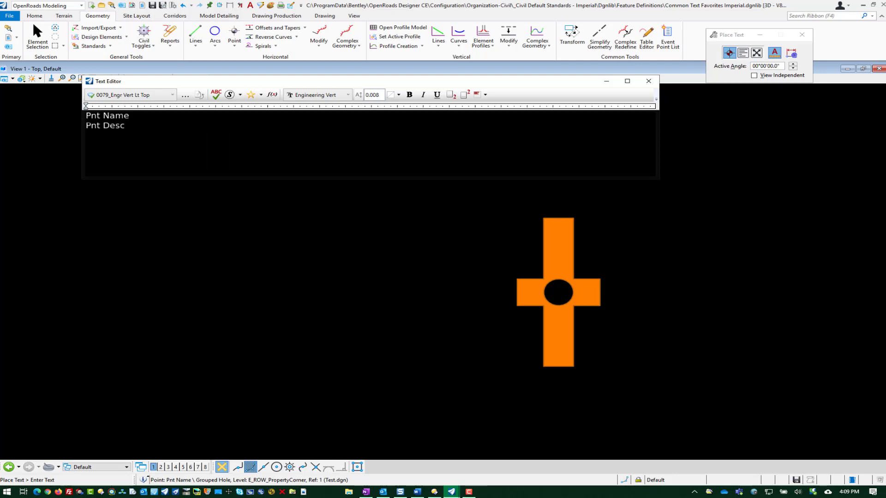
mouse_move(133, 136)
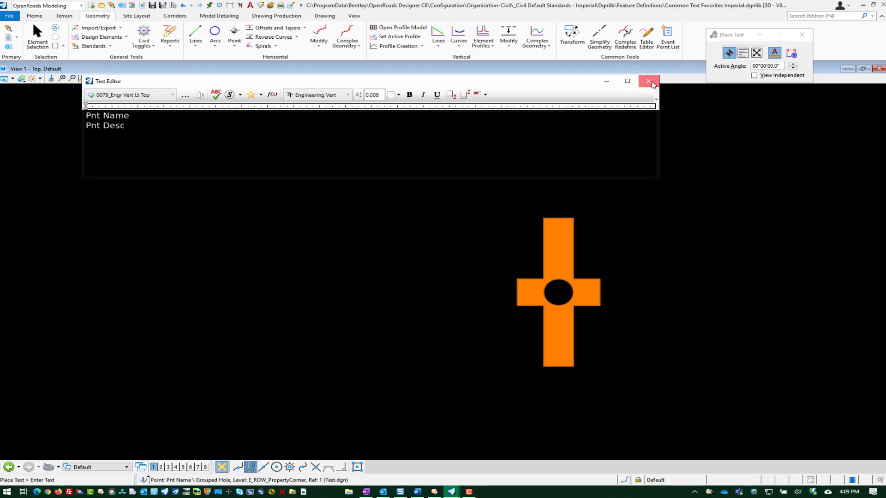
click(648, 81)
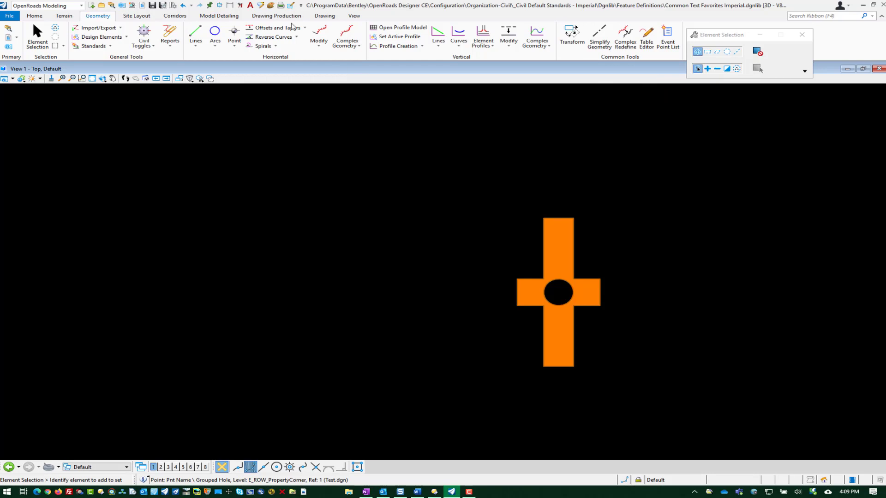
Step: In Text Favorite Manager, locate and select the Pnt Name-1 favorite in the Imperial library
click(276, 16)
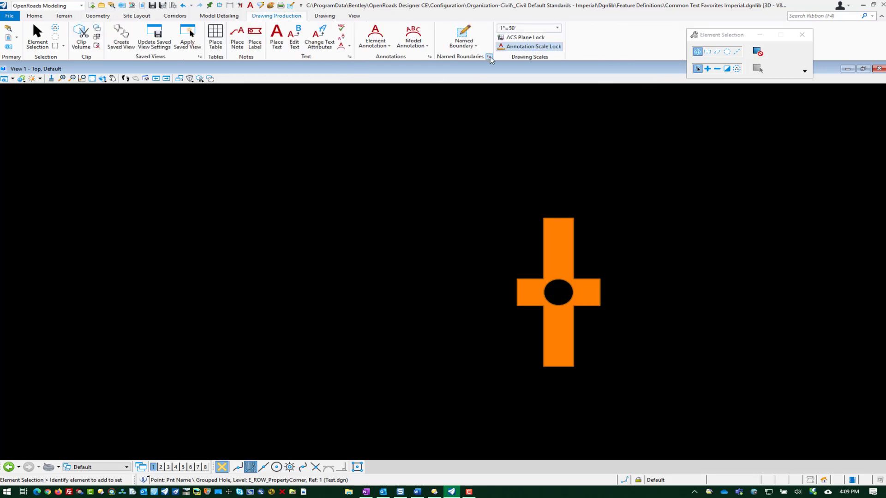
mouse_move(460, 60)
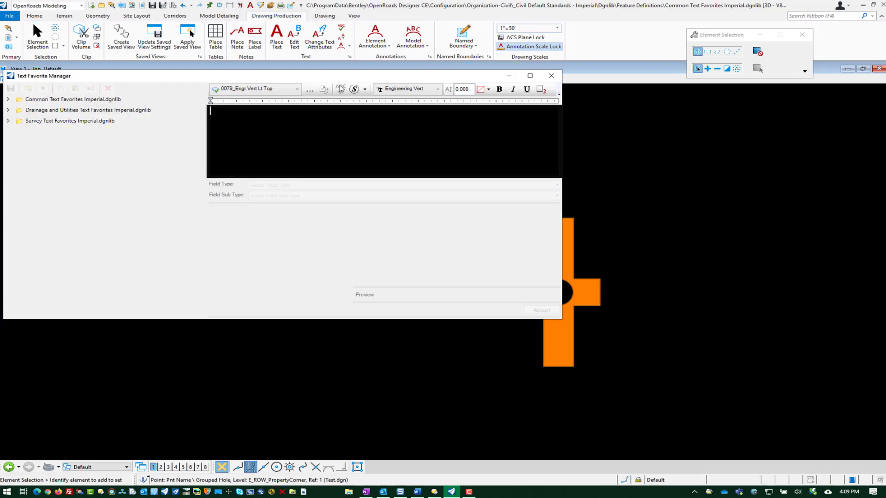
click(9, 100)
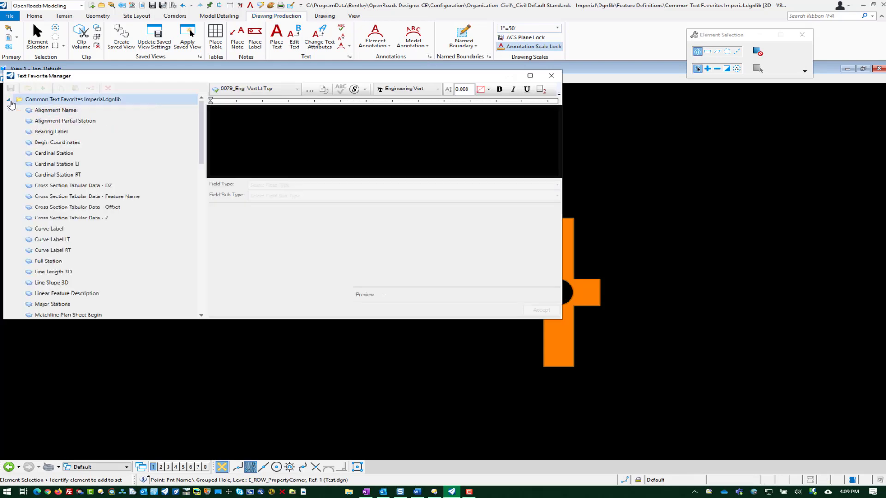
scroll(down, 3)
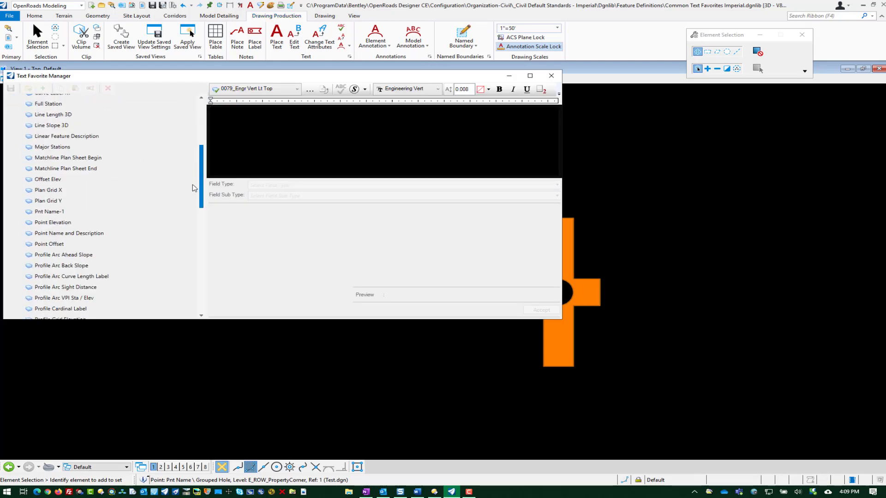
click(49, 189)
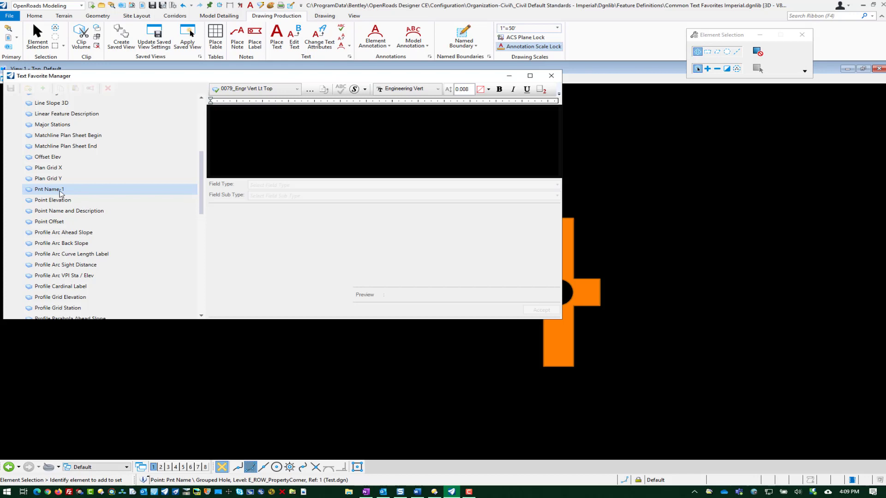
click(49, 188)
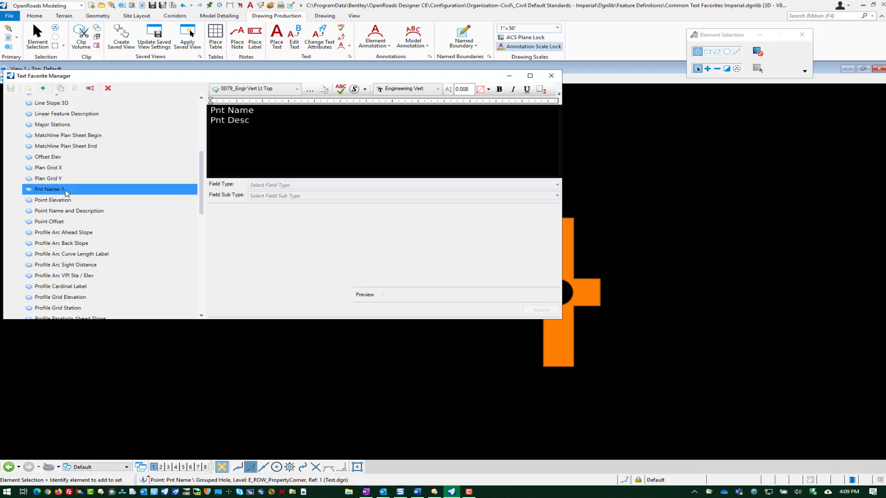
right_click(50, 189)
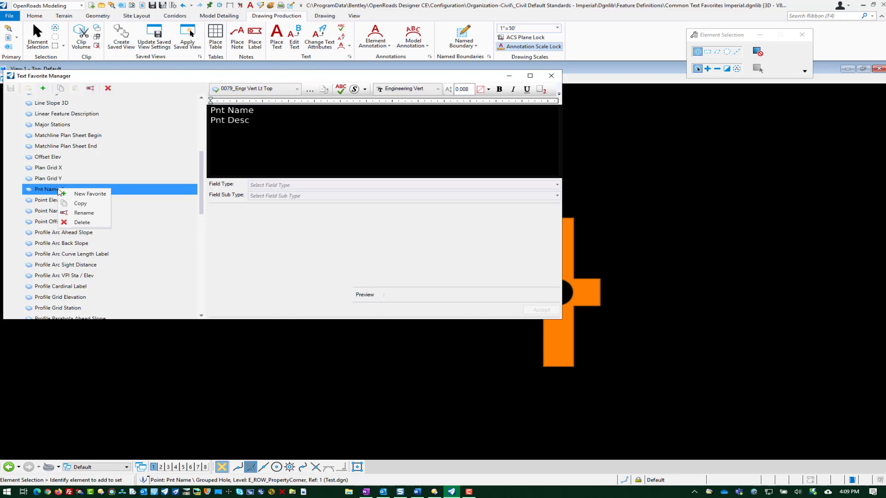
click(84, 213)
text(-1)
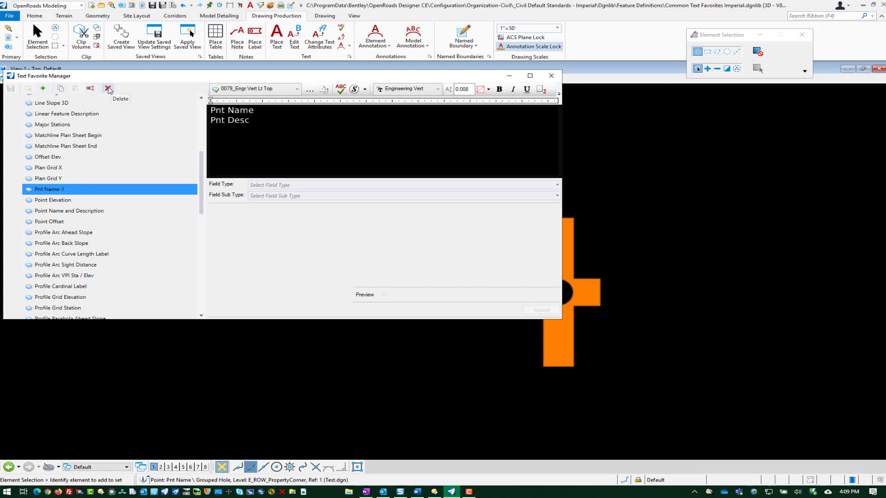
Step: Delete the Pnt Name-1 text favorite and close the manager
click(108, 90)
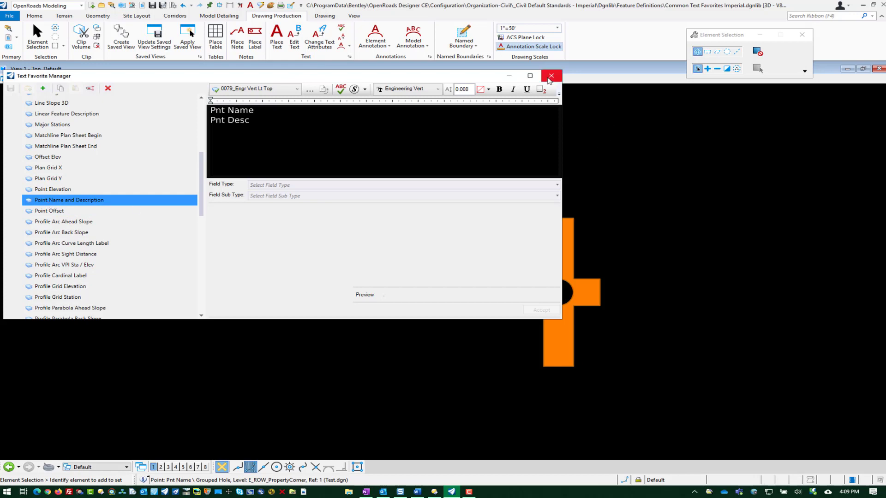
click(551, 77)
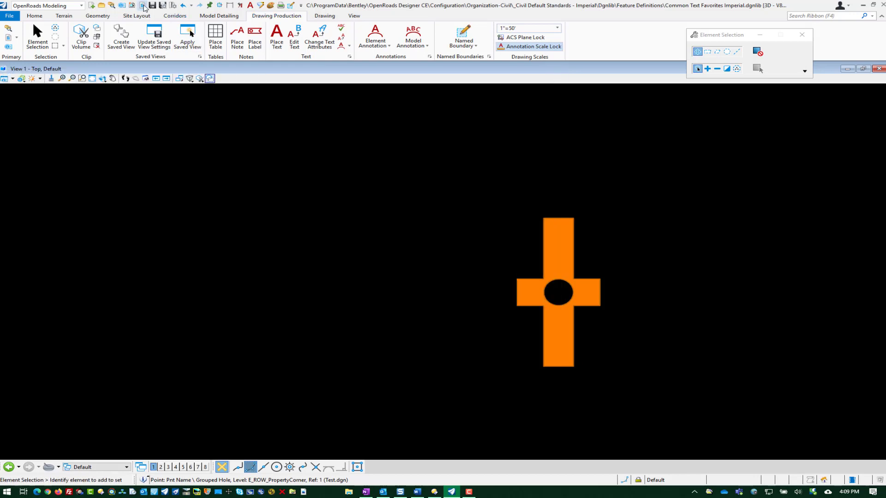
Step: Detach the Test.dgn reference and close the References list
click(142, 5)
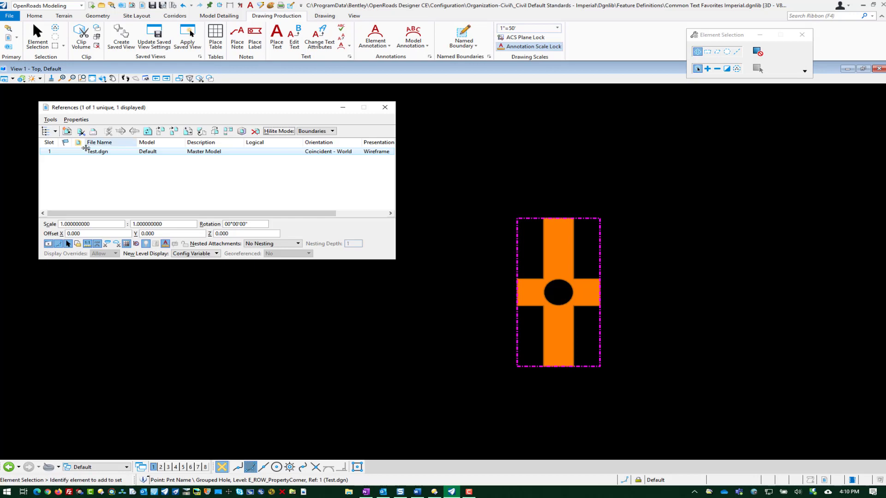
right_click(96, 151)
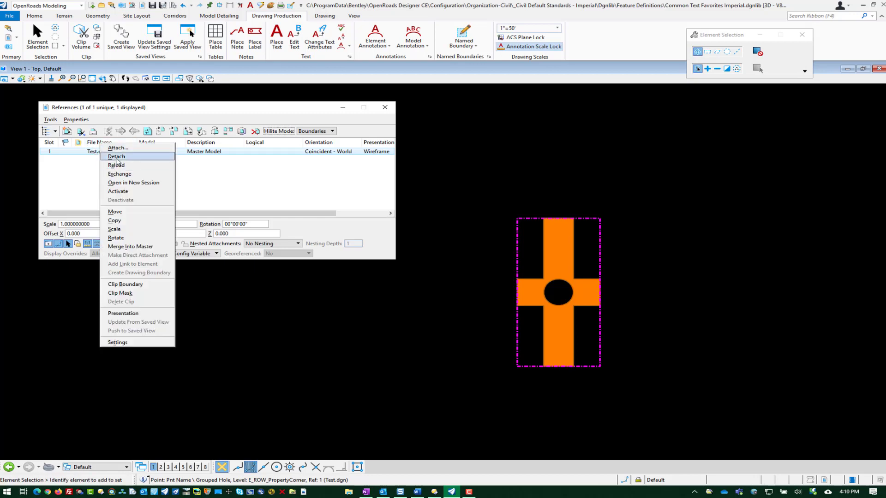
click(116, 157)
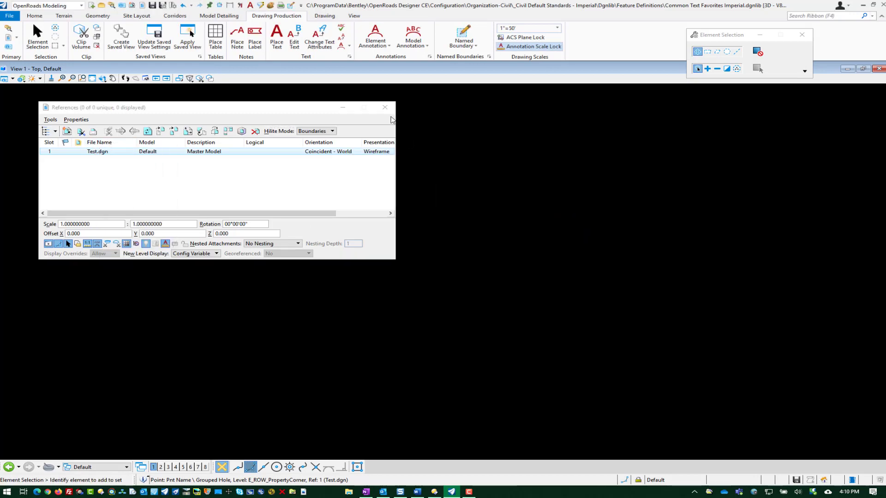
click(385, 108)
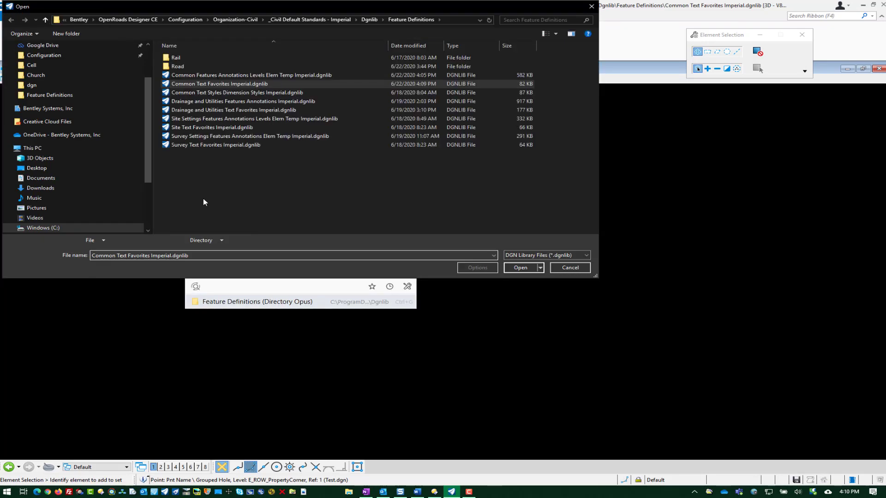
Step: Open the Common Features Annotations Levels Elem Temp Imperial.dgnlib library
click(250, 136)
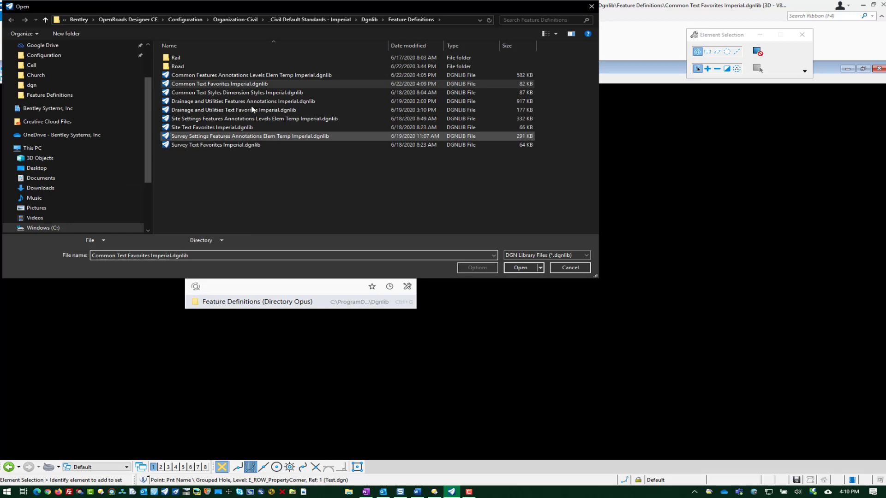
mouse_move(251, 75)
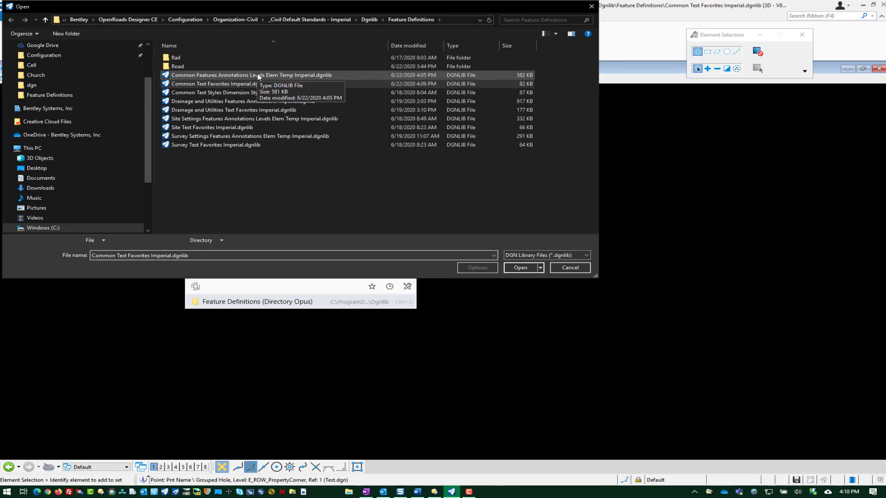
click(250, 74)
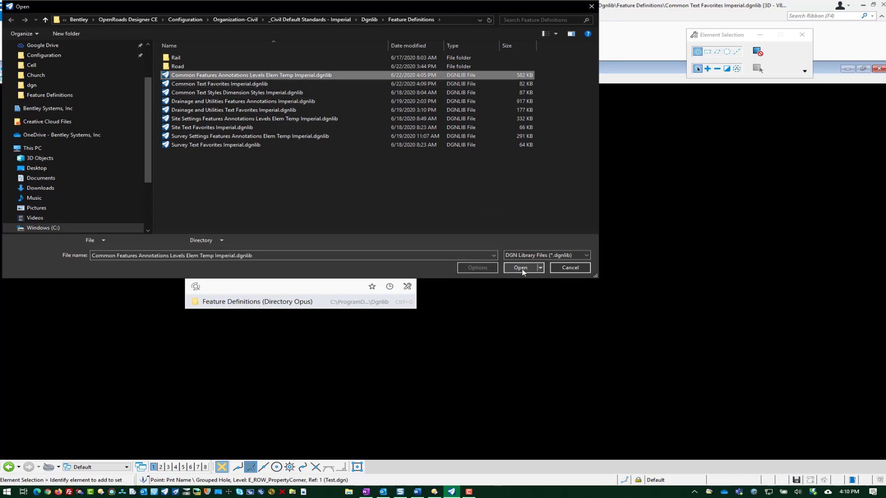
click(519, 267)
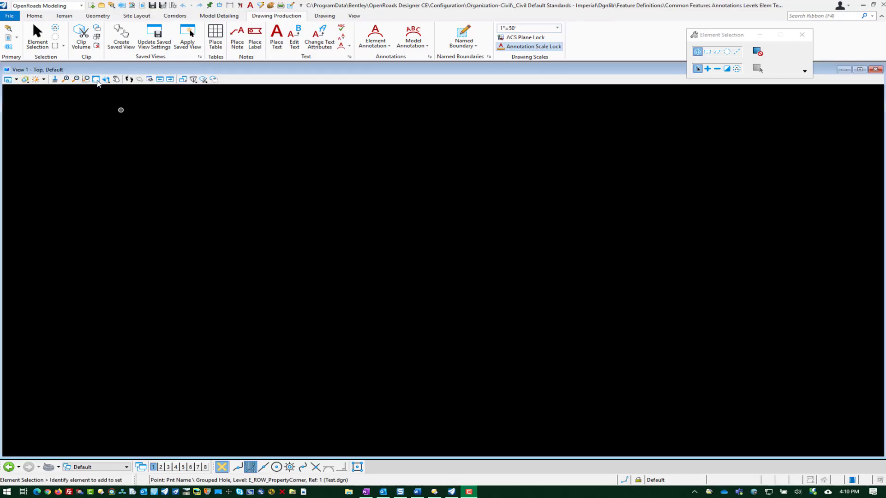
click(34, 15)
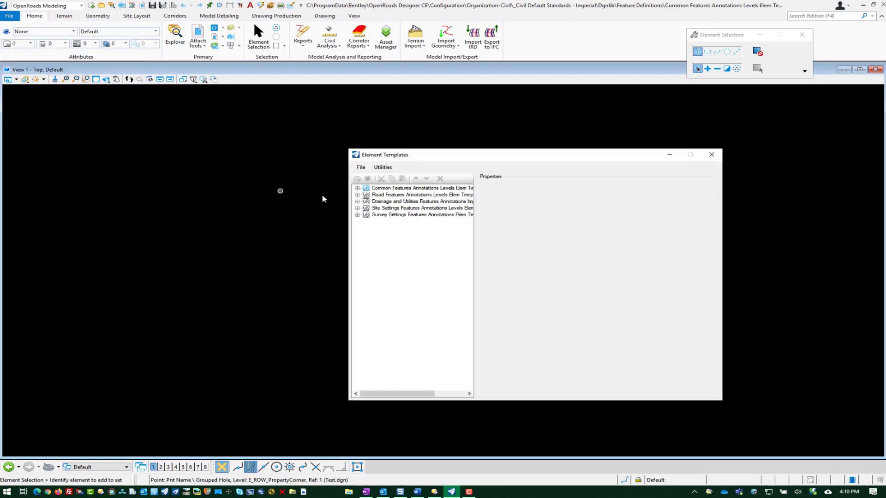
click(358, 187)
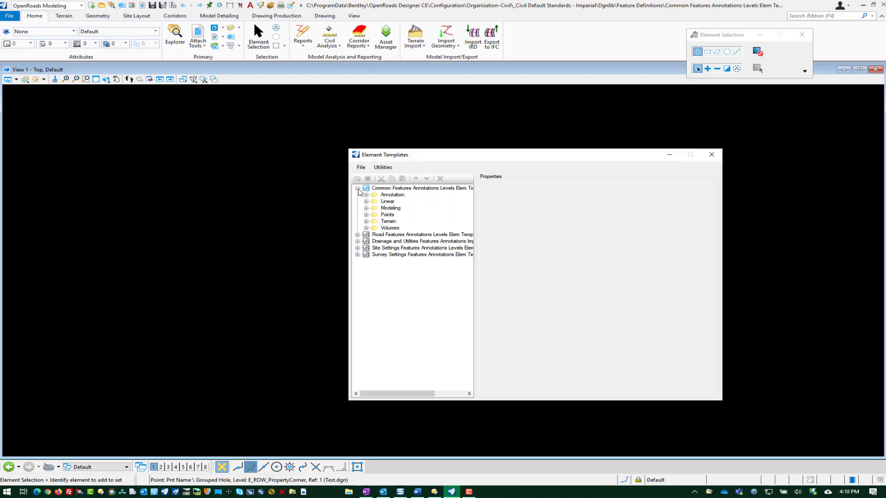
click(366, 195)
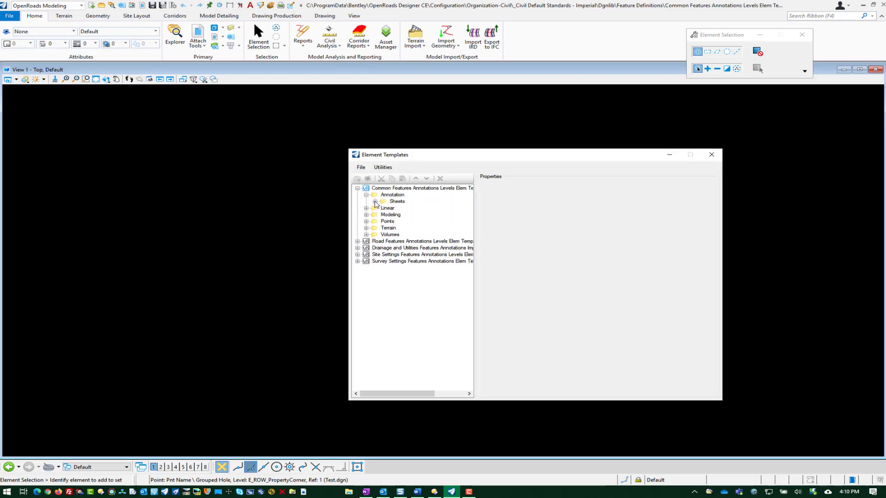
click(376, 201)
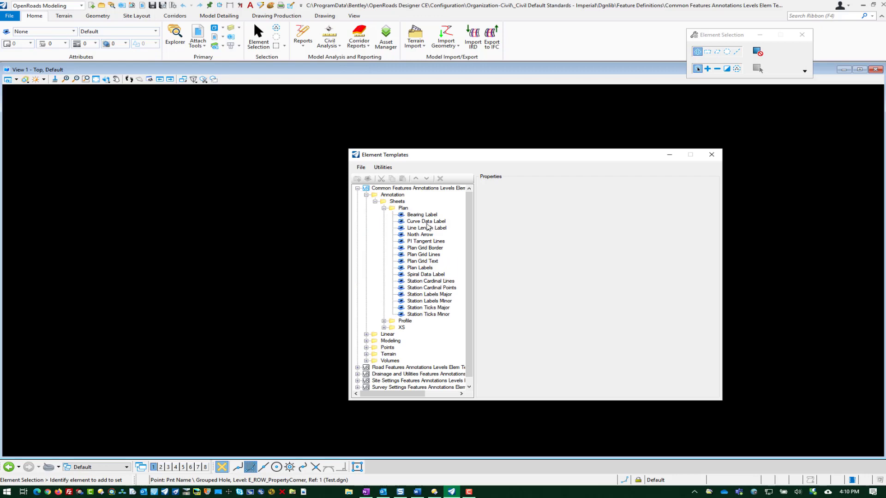
click(419, 268)
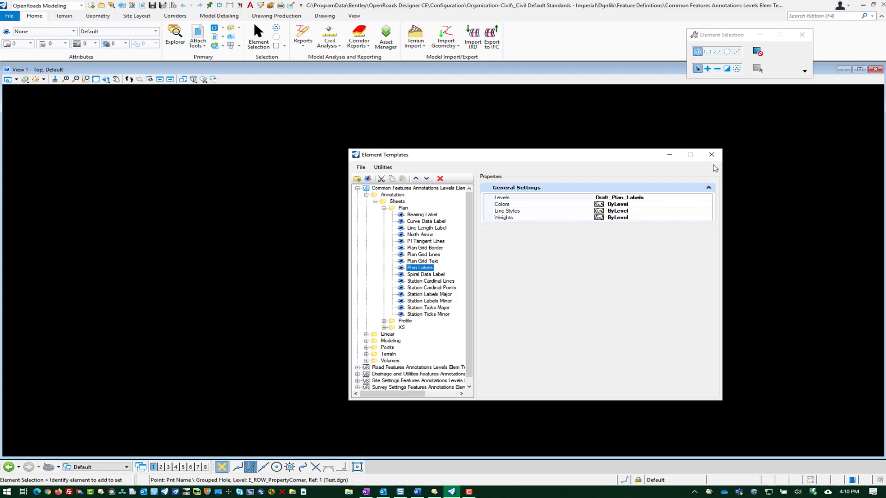
click(711, 154)
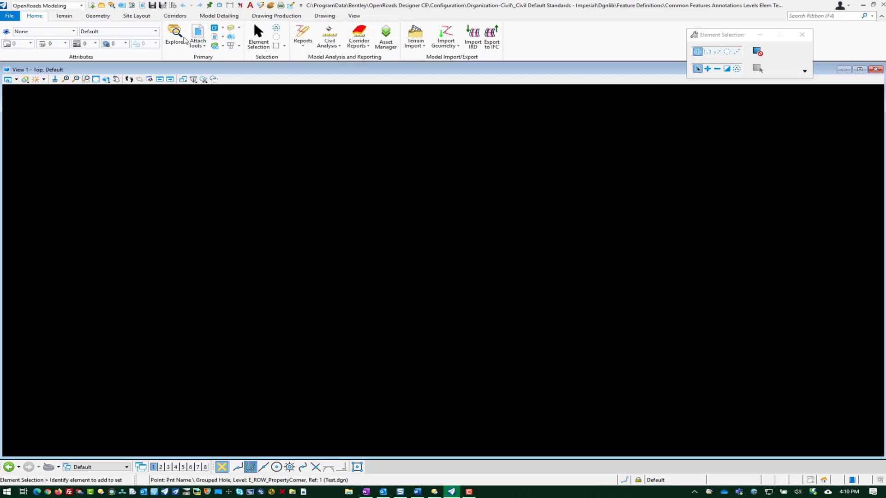
Step: In Explorer's OpenRoads Standards, expand the annotations library down to Annotation Groups > Plan
click(174, 37)
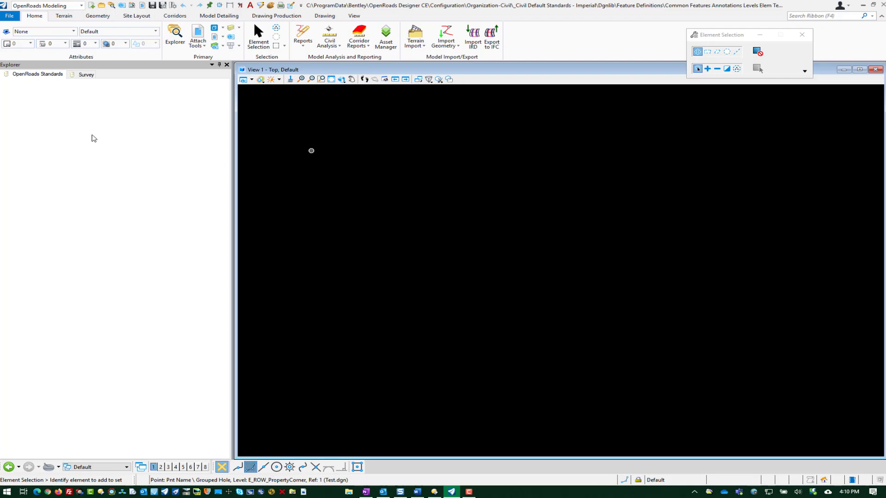
click(37, 74)
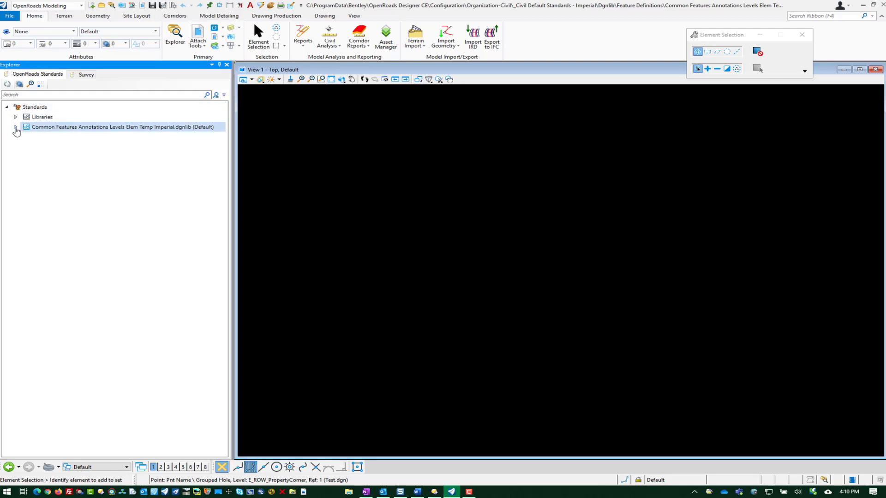
click(16, 127)
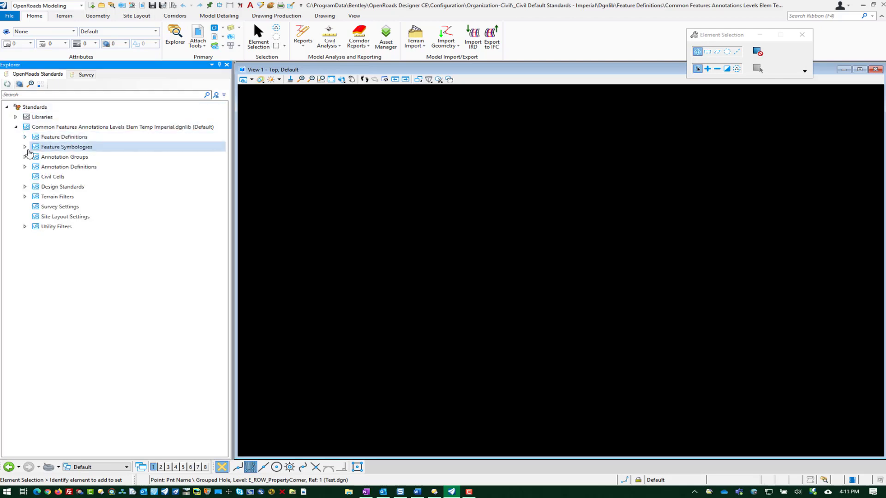
click(25, 157)
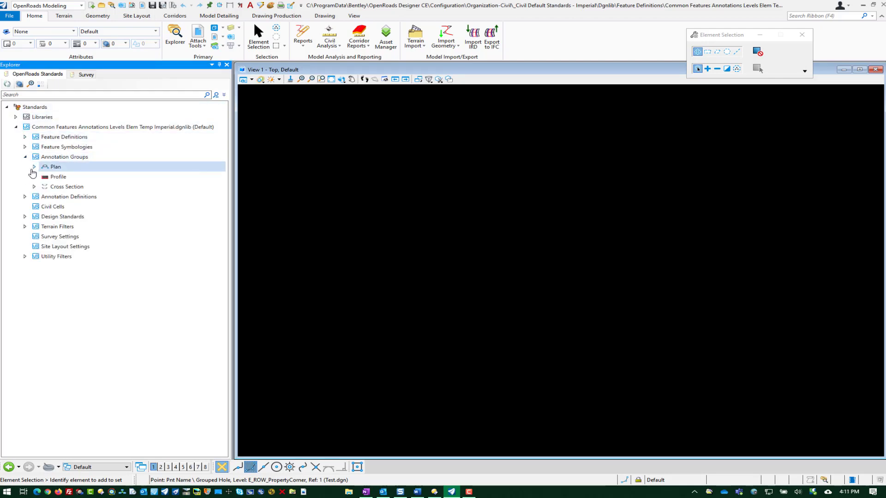
click(33, 167)
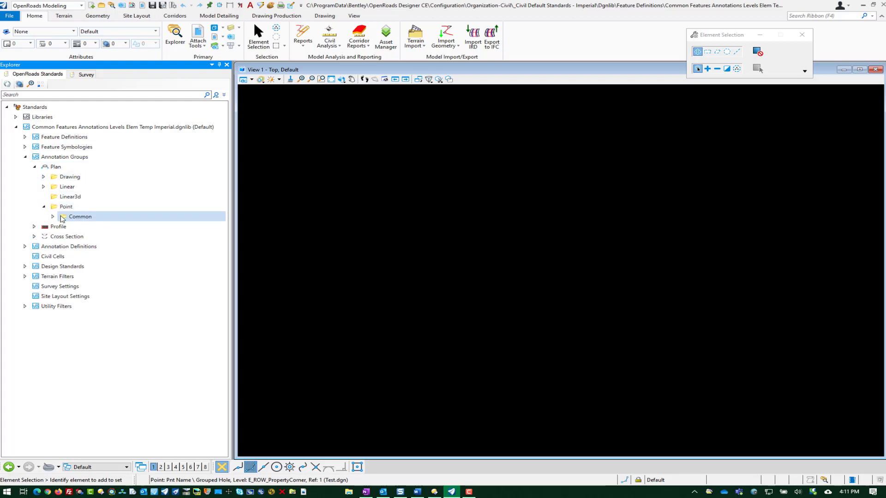
Step: Expand Point > Common and bring up actions for the Point Name and Description group
click(51, 216)
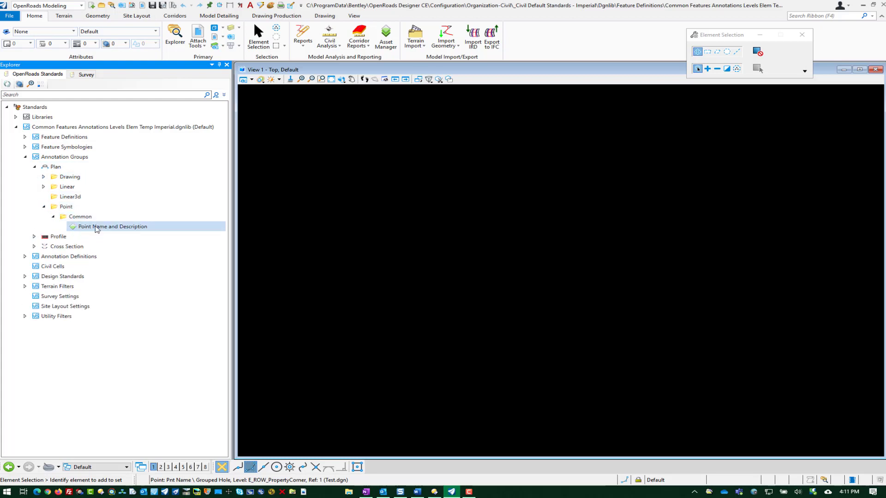
mouse_move(120, 227)
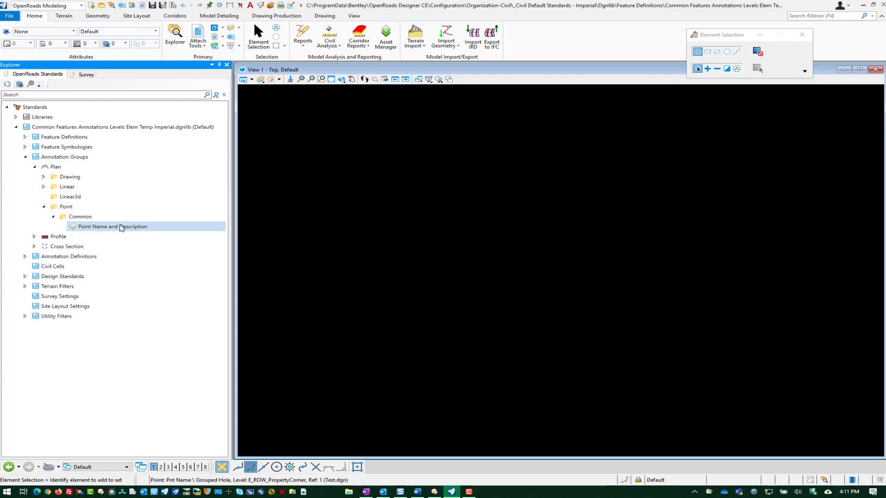
click(79, 216)
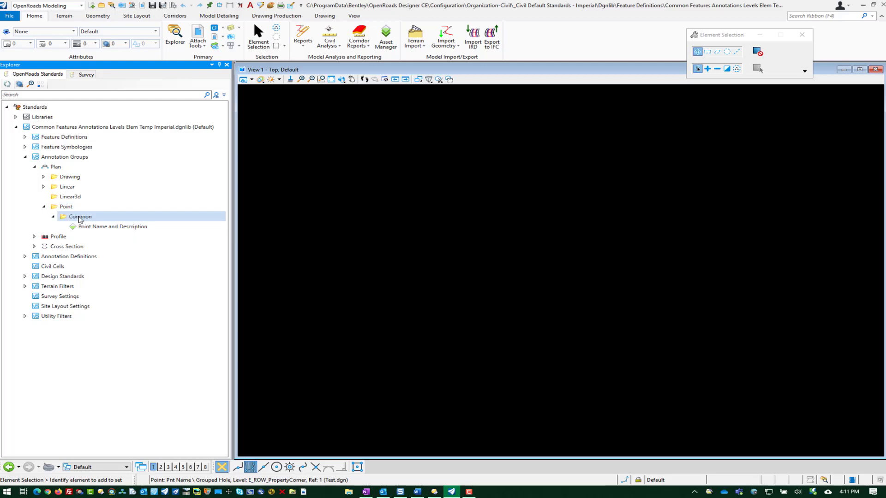
right_click(112, 226)
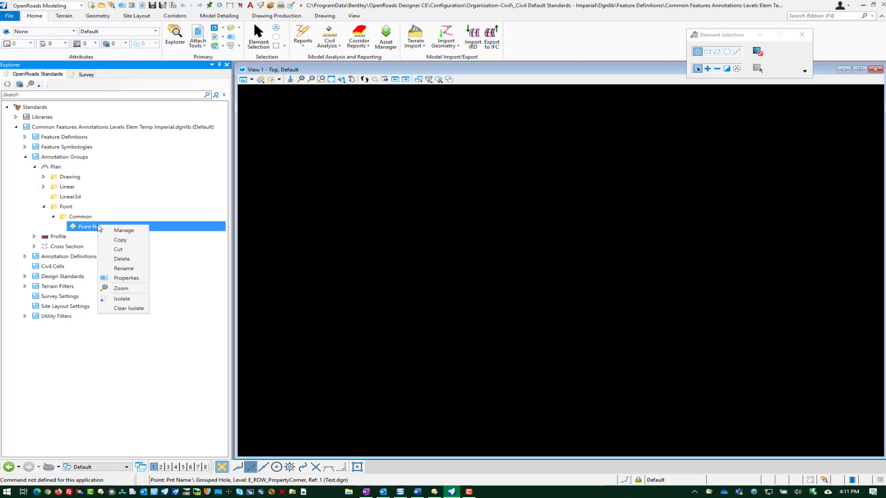
Step: In the annotation manager, keep the Plan Labels template and collapse the Leader and Cell settings
click(122, 230)
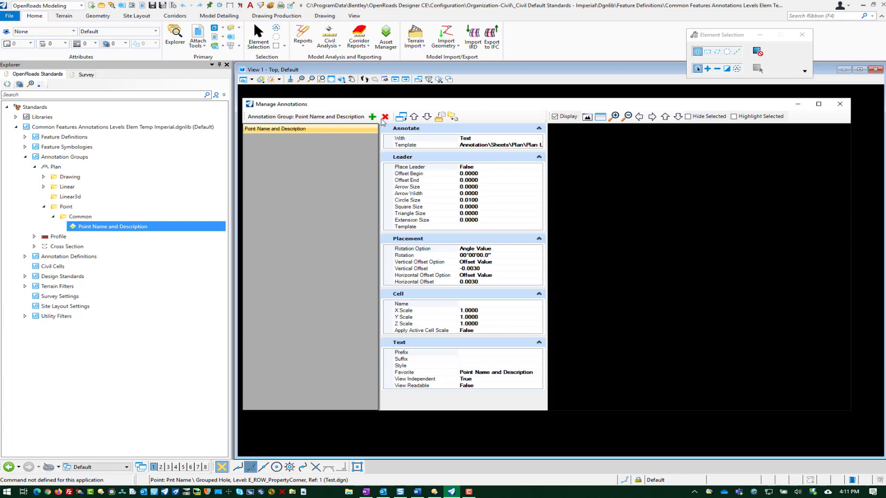
click(372, 117)
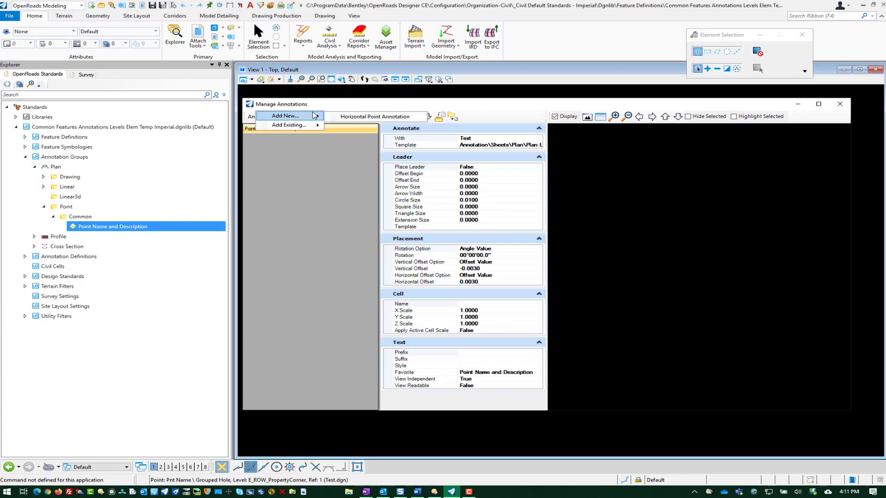
click(289, 125)
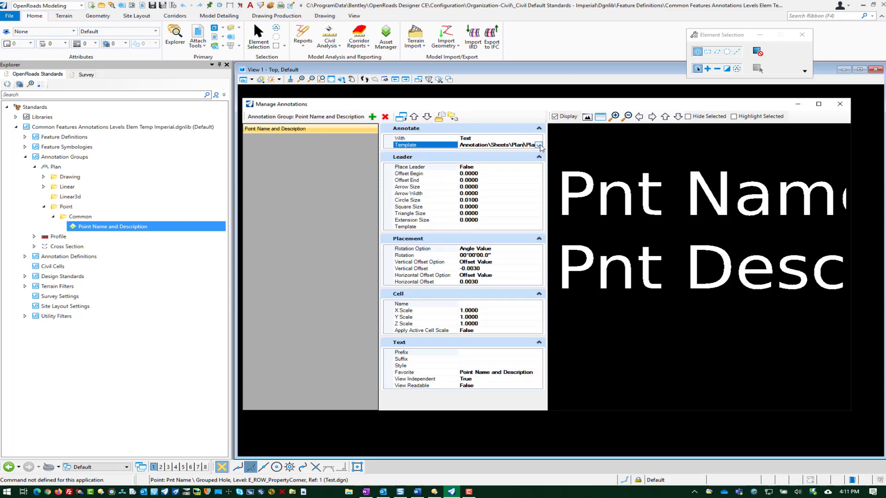
click(539, 144)
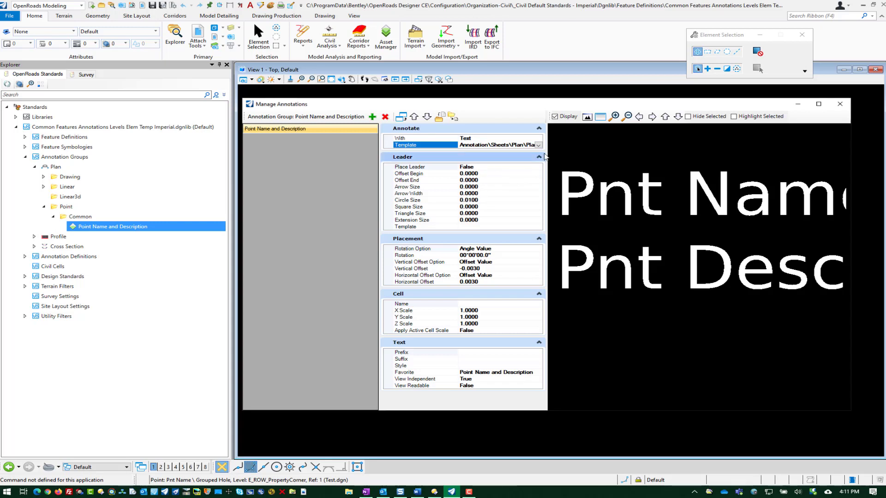
click(537, 157)
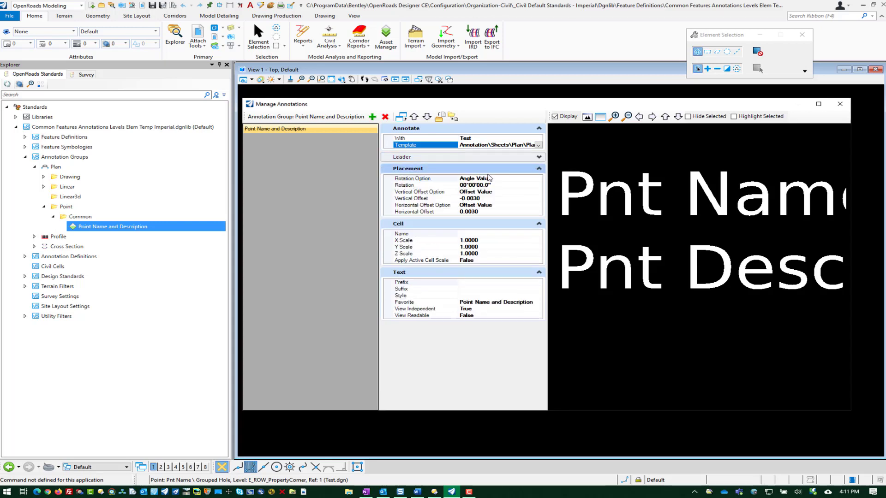
mouse_move(496, 182)
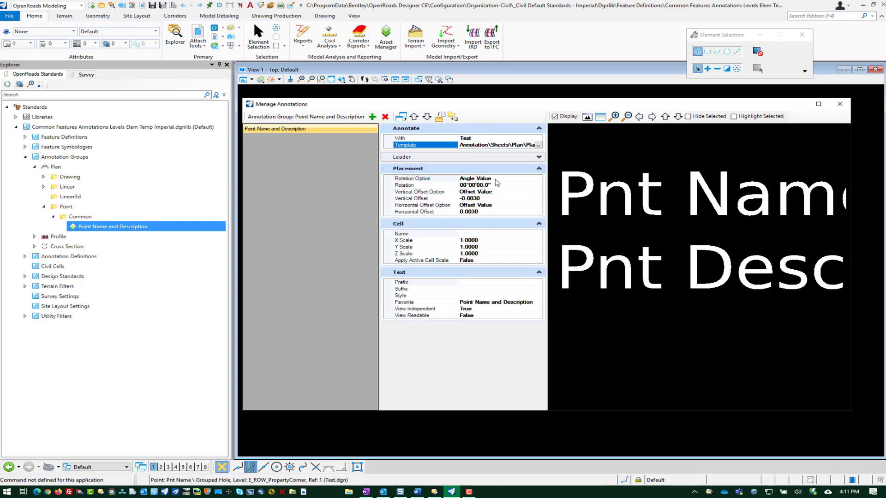
mouse_move(498, 191)
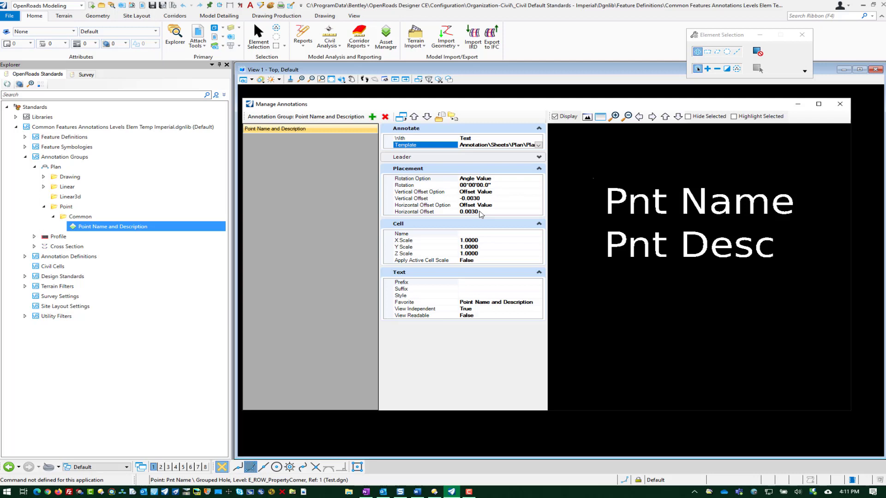
mouse_move(595, 180)
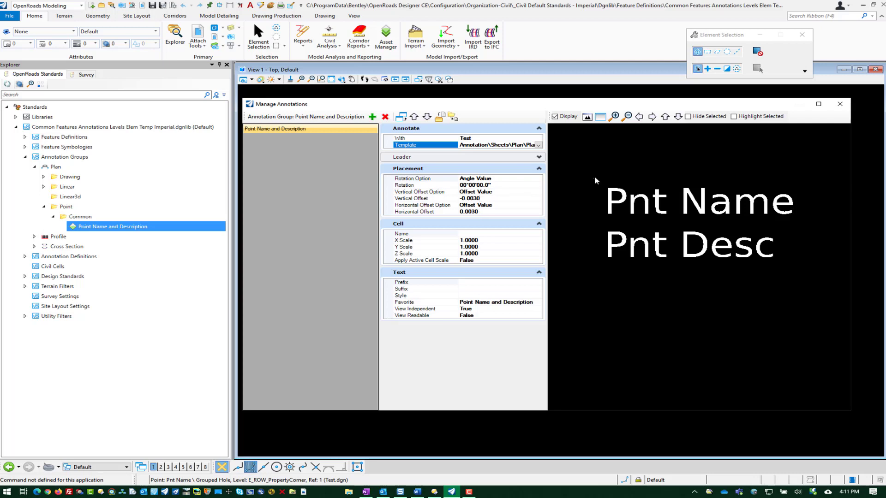
mouse_move(575, 203)
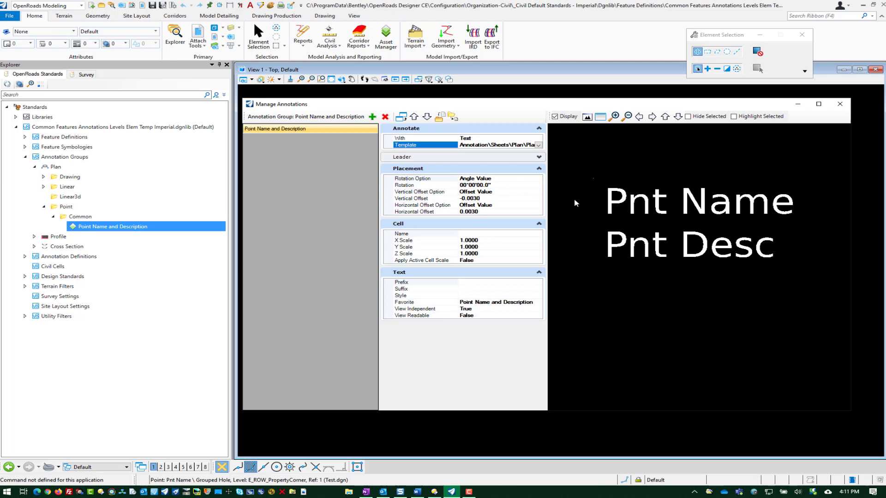
click(538, 223)
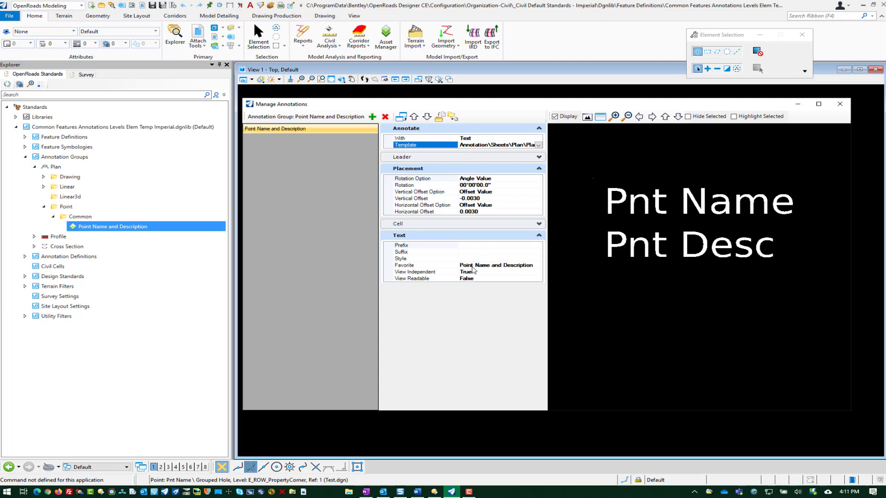
Step: Reselect the Point Name and Description text favorite and select the View Independent setting
click(429, 265)
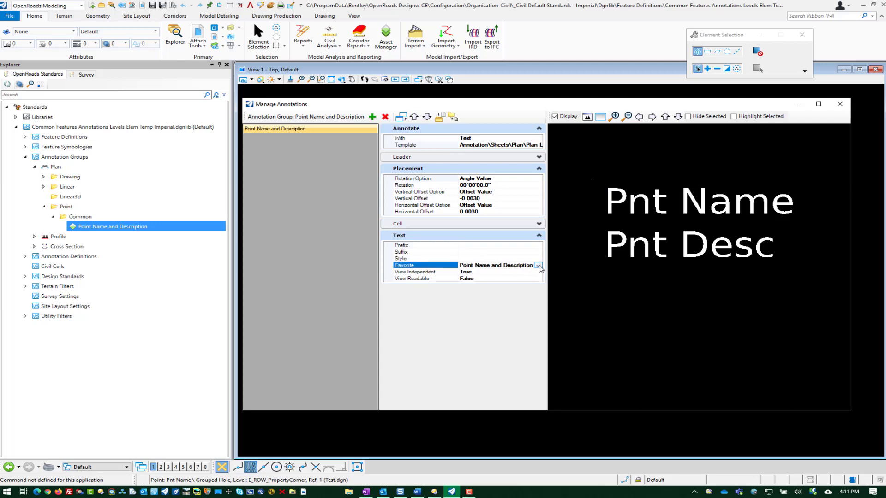
click(538, 266)
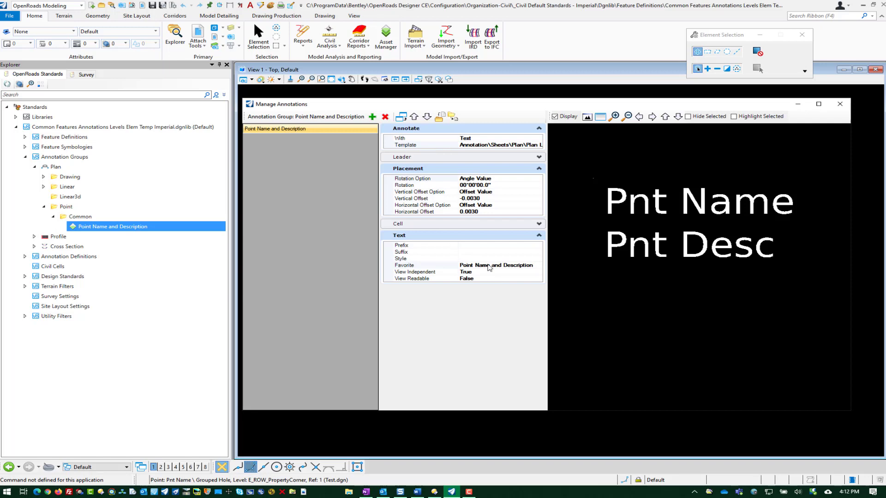
click(497, 265)
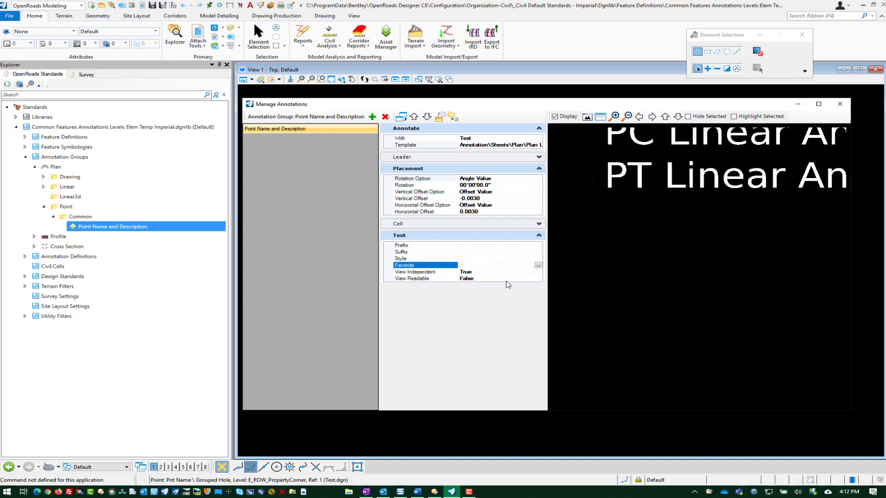
click(537, 266)
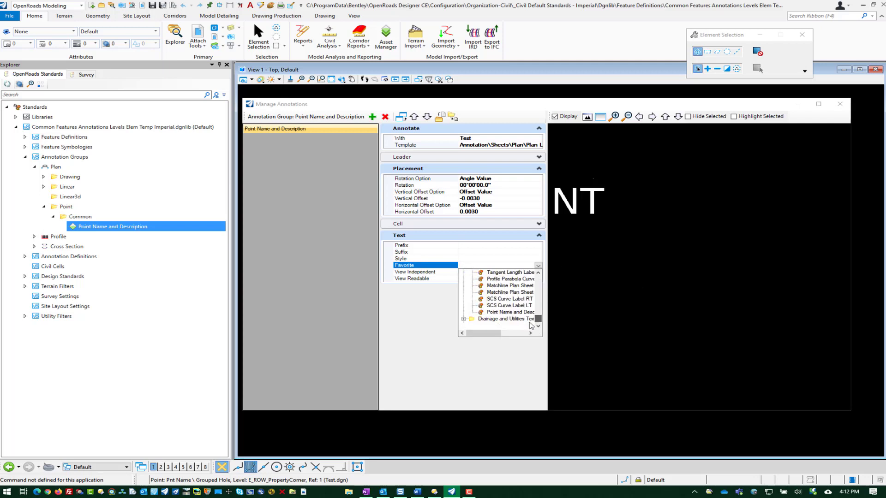
click(507, 312)
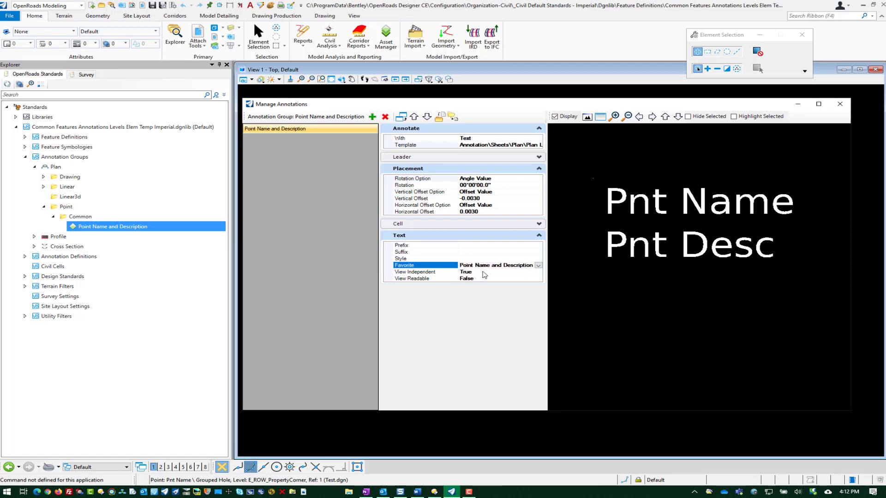
click(415, 271)
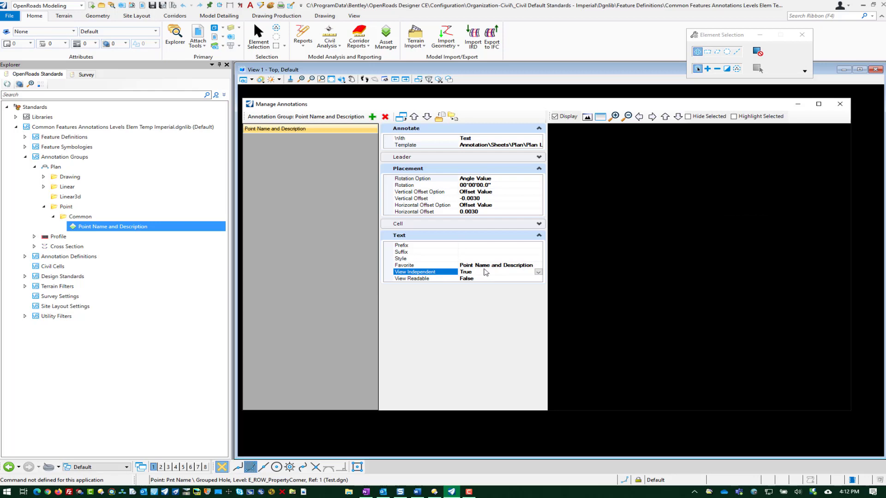
mouse_move(482, 279)
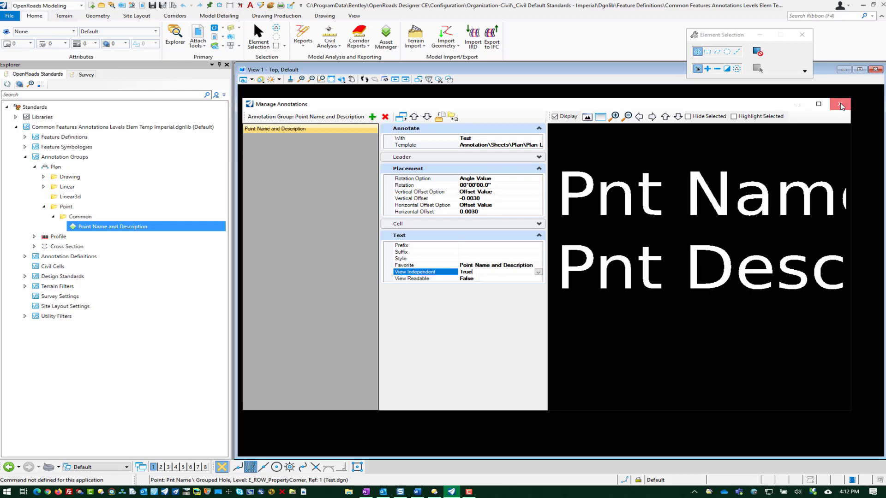
Step: Under Feature Symbologies > Point > Existing > Monuments, show properties of E_MON_Half Section Corner
click(840, 106)
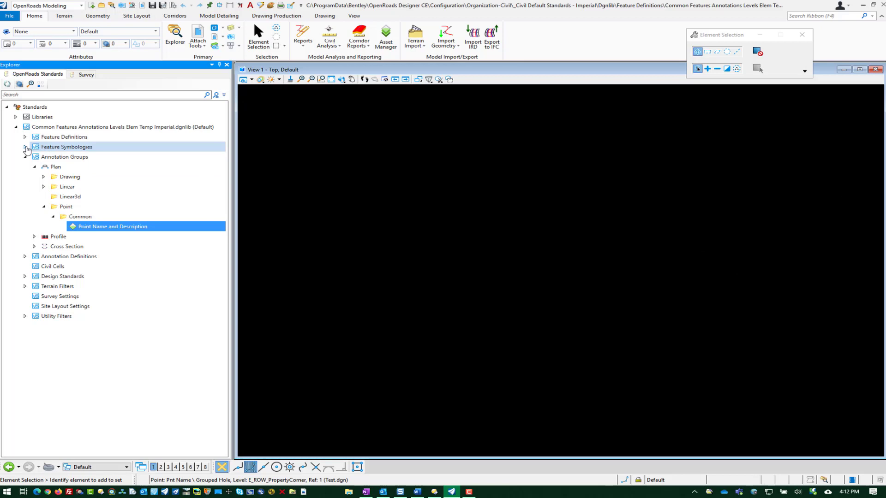
click(25, 146)
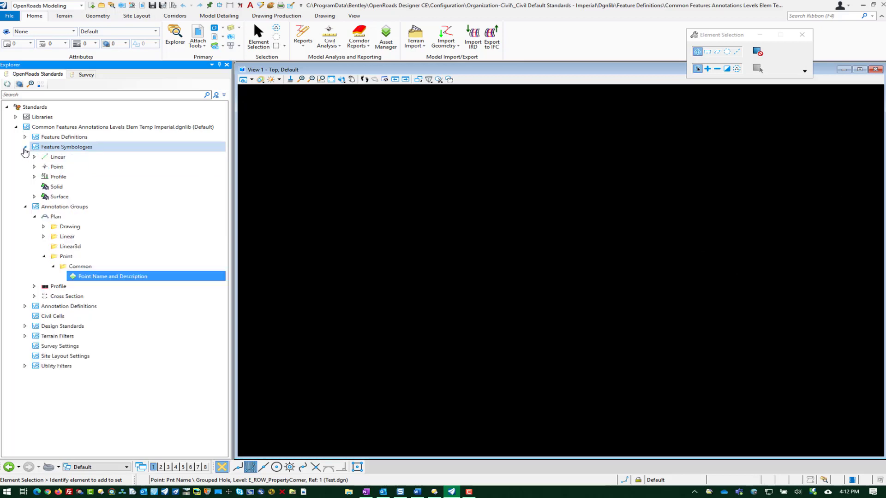
click(35, 166)
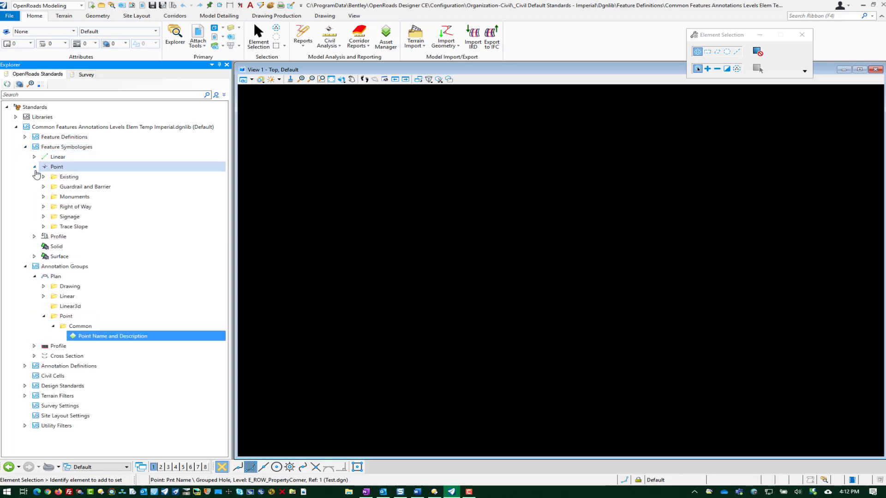
click(43, 176)
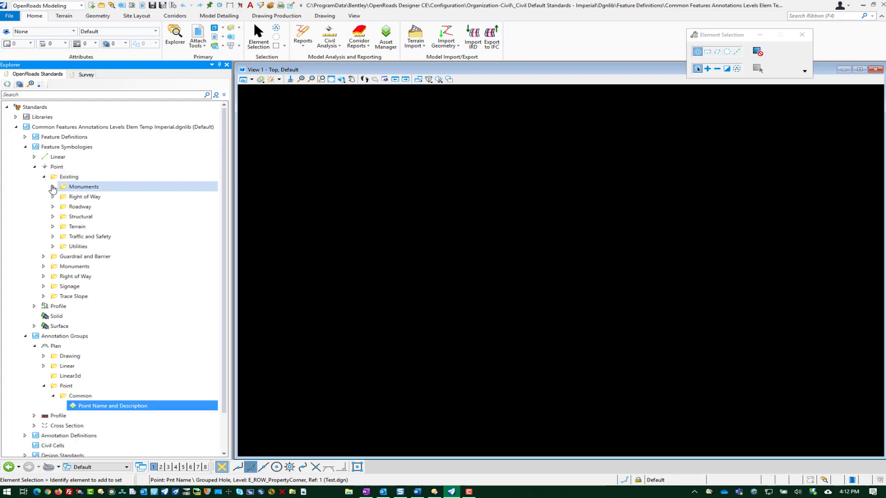
click(52, 187)
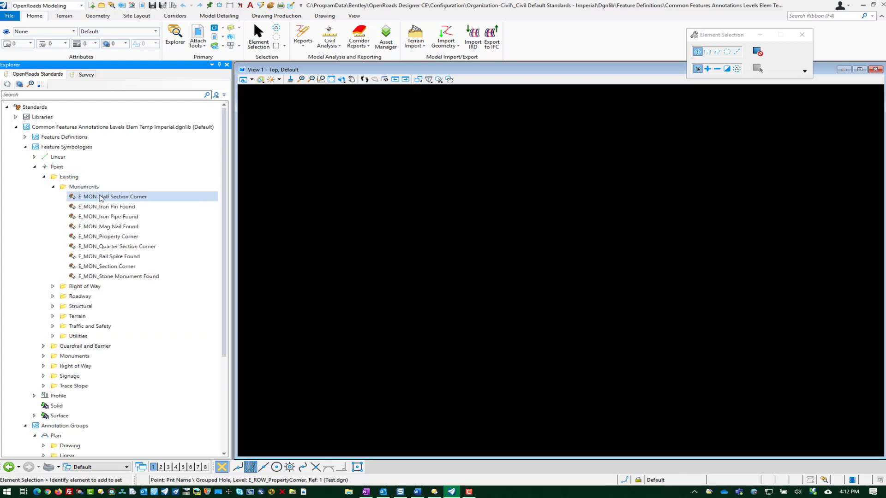
right_click(113, 196)
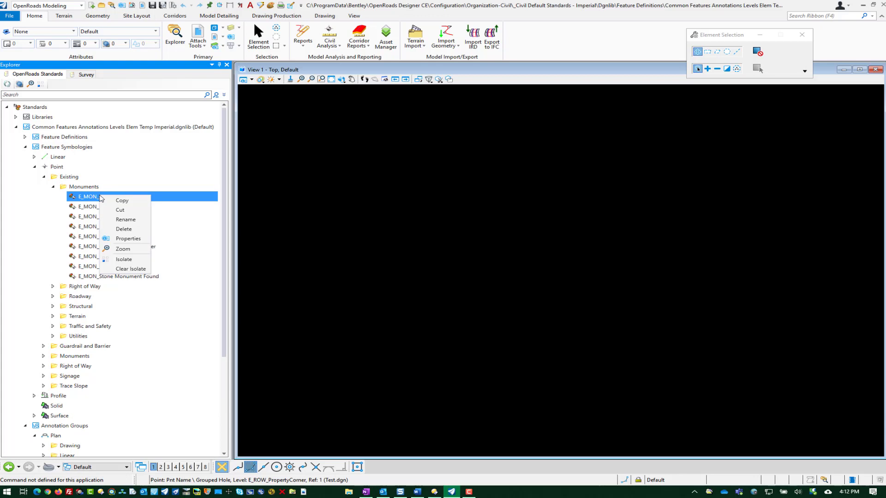
mouse_move(128, 238)
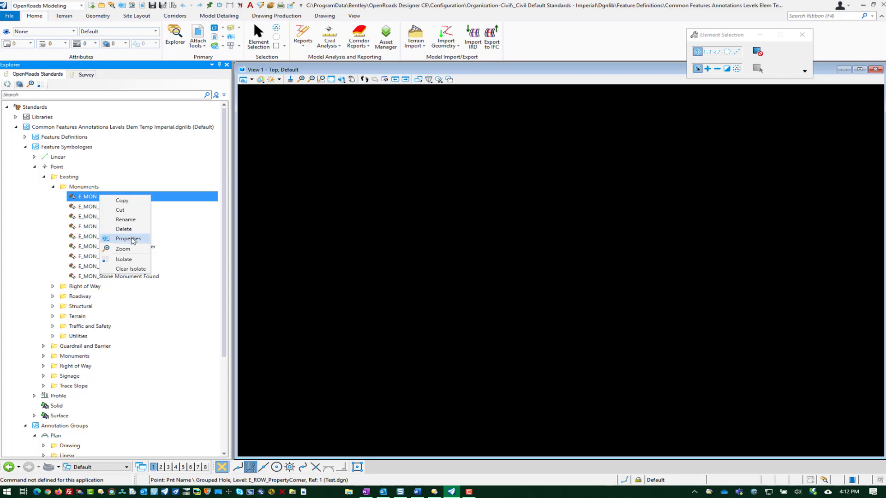
click(128, 238)
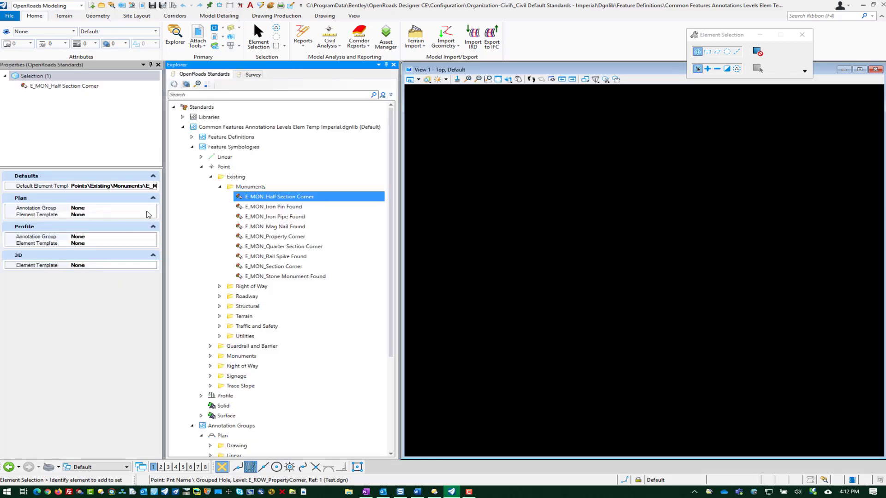
Step: Set its Plan annotation group to Point Name and Description and close the properties
click(153, 208)
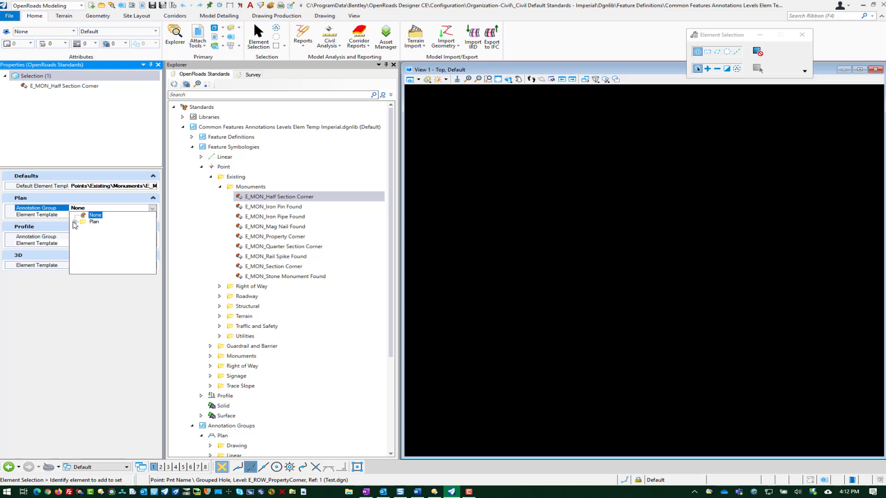
click(83, 222)
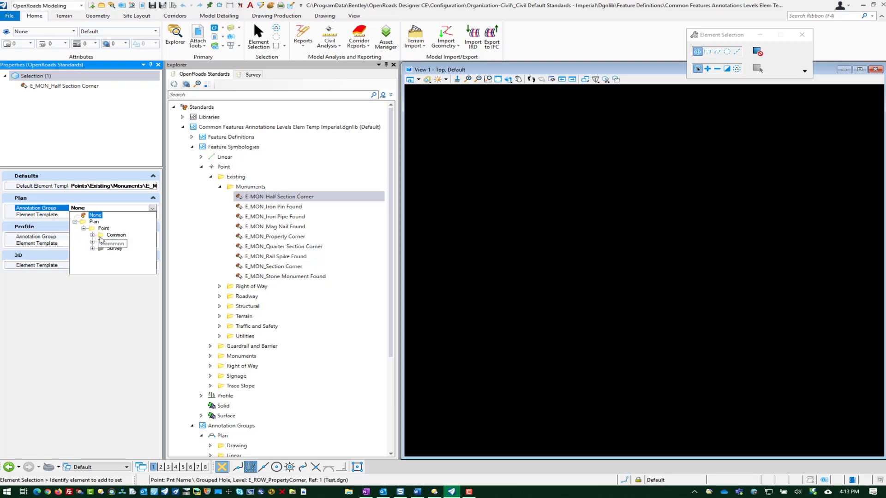
click(116, 221)
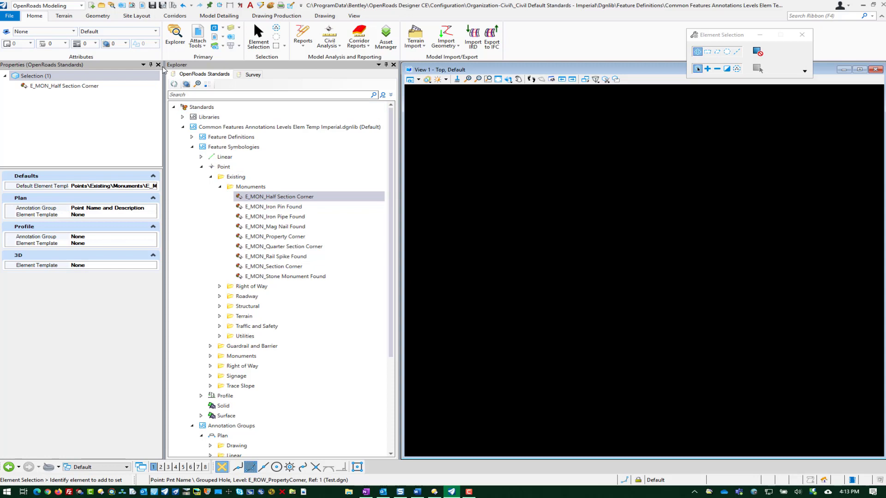
click(158, 65)
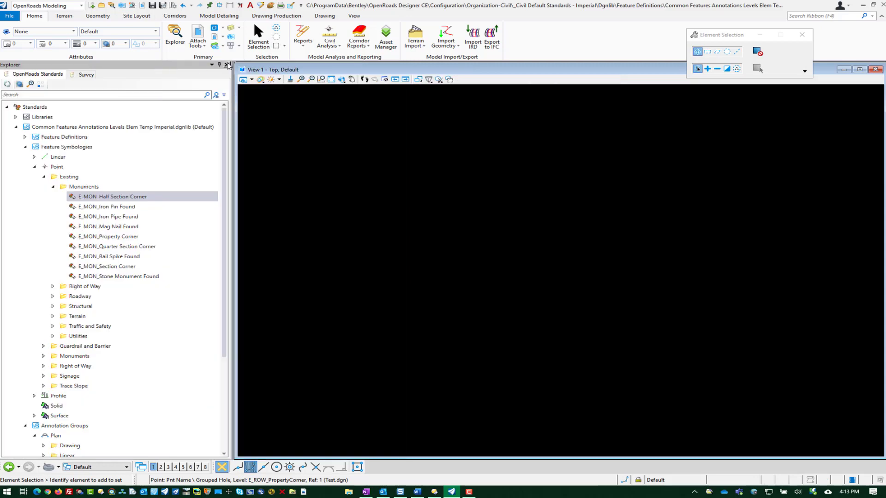
Step: Place a new Geometry point with feature E_MON_Half Section Corner to the right of the existing point
click(9, 16)
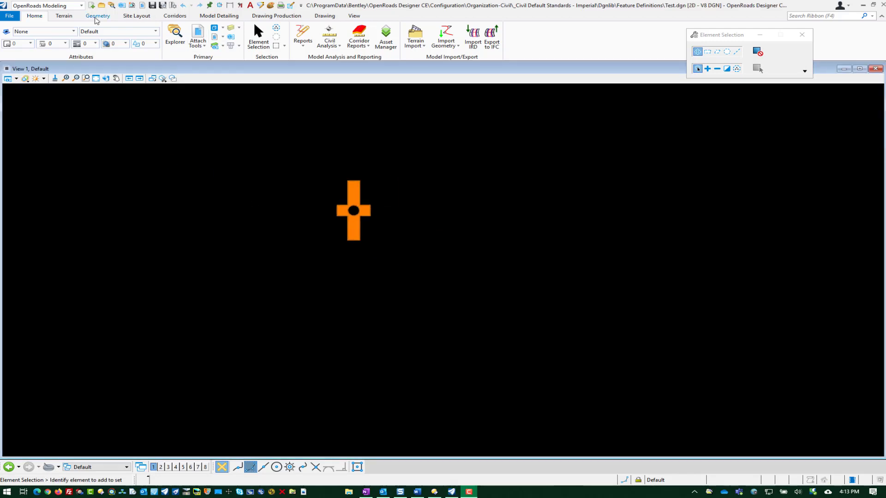
click(97, 16)
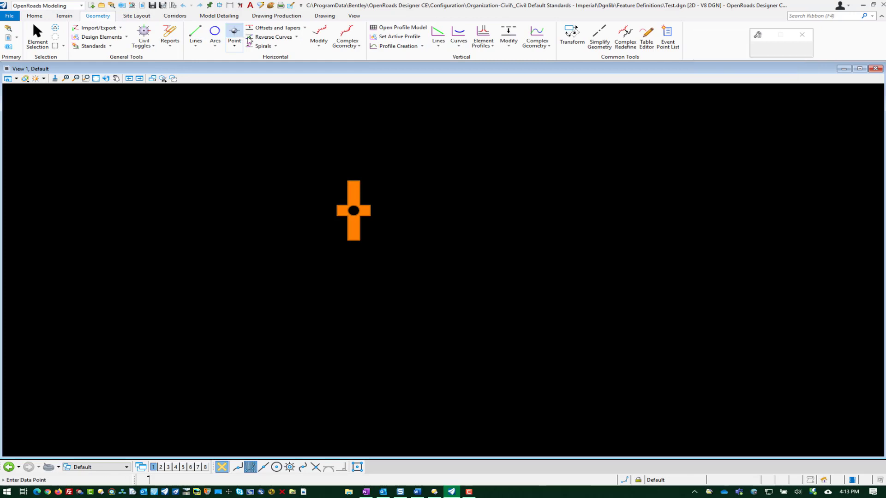
click(233, 33)
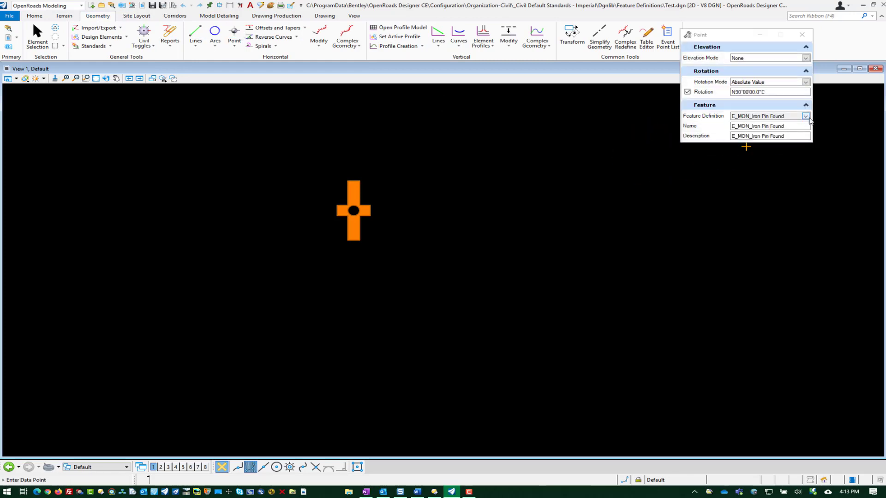
click(806, 116)
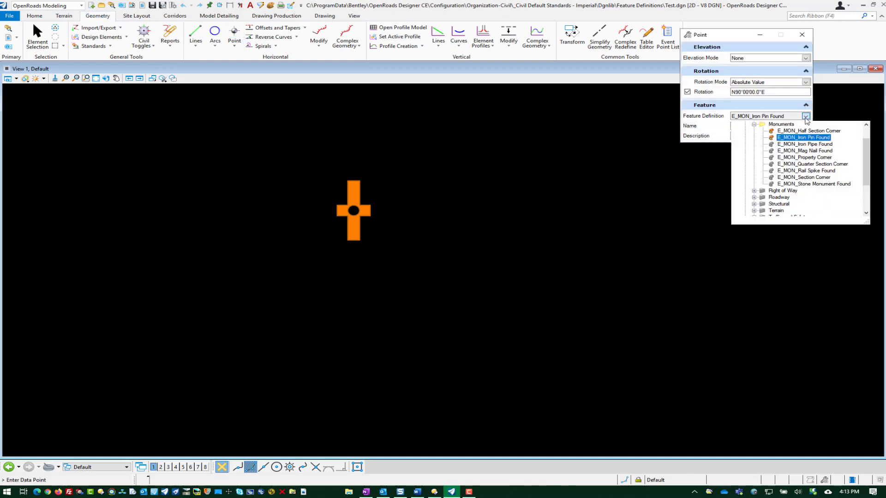
mouse_move(809, 130)
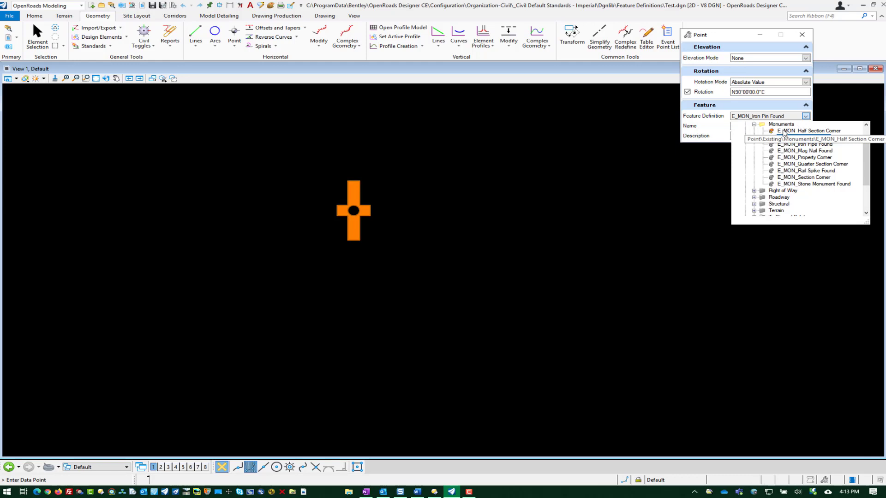
click(812, 130)
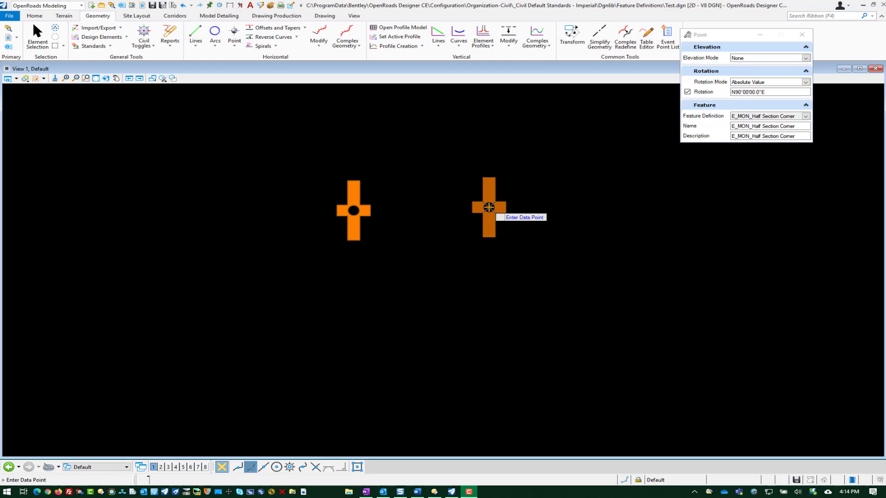
mouse_move(514, 208)
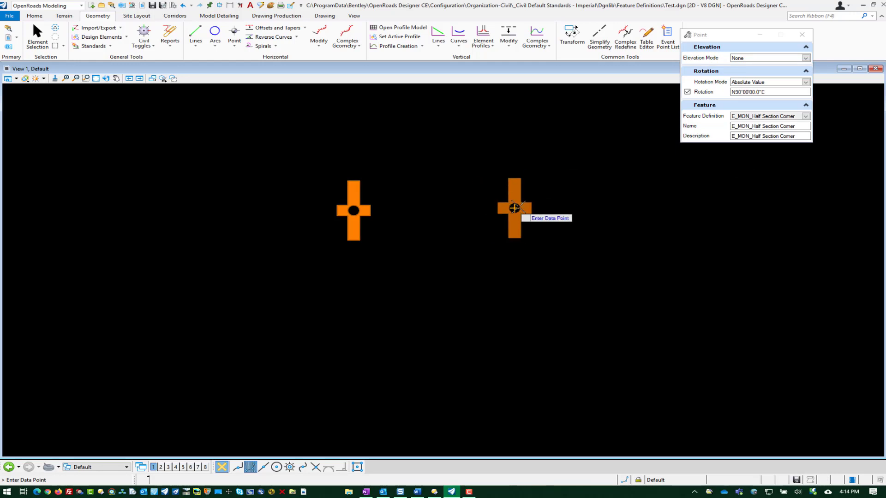
click(514, 207)
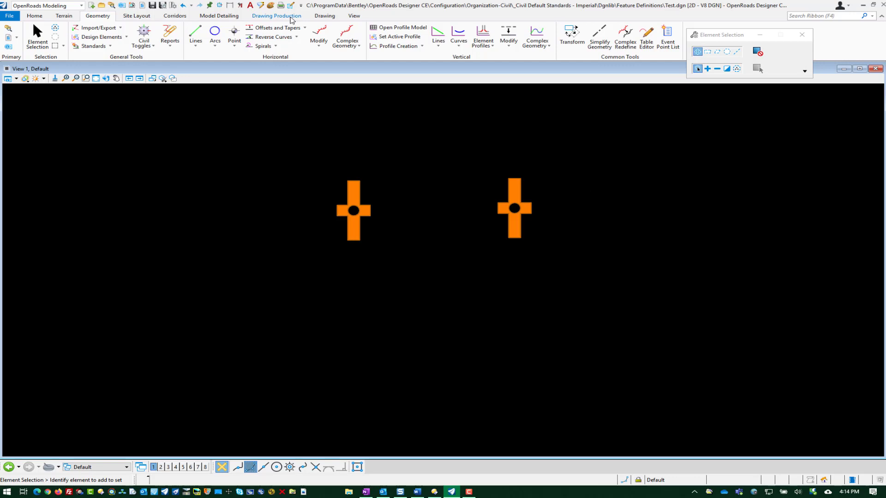
Step: Move the left point higher and run Element Annotation so it shows Pnt Name and Pnt Desc labels
click(276, 15)
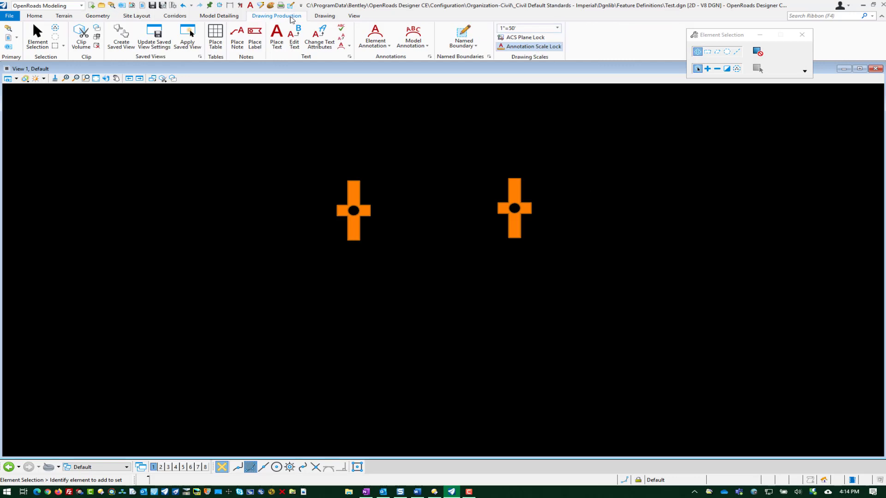
click(375, 45)
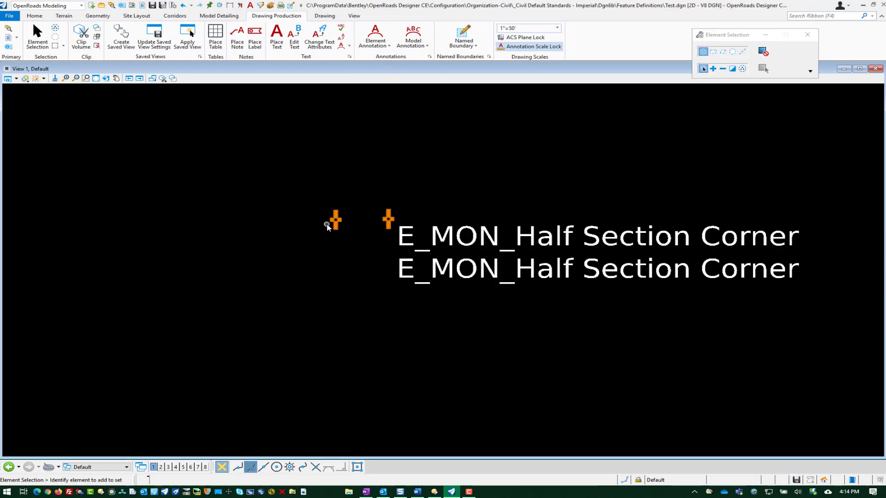
mouse_move(812, 245)
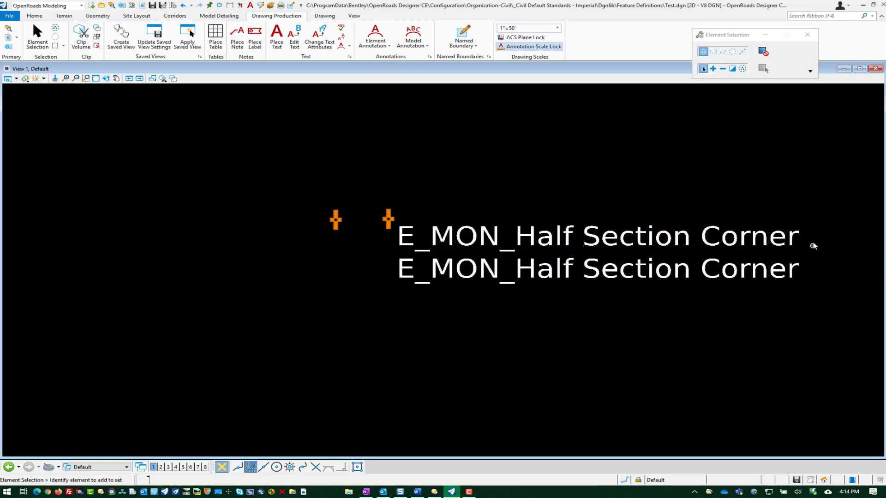
mouse_move(783, 268)
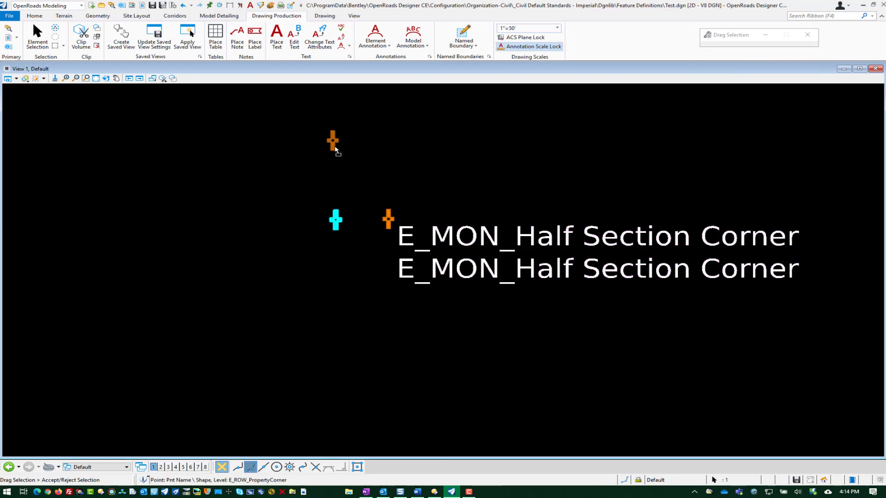
click(374, 39)
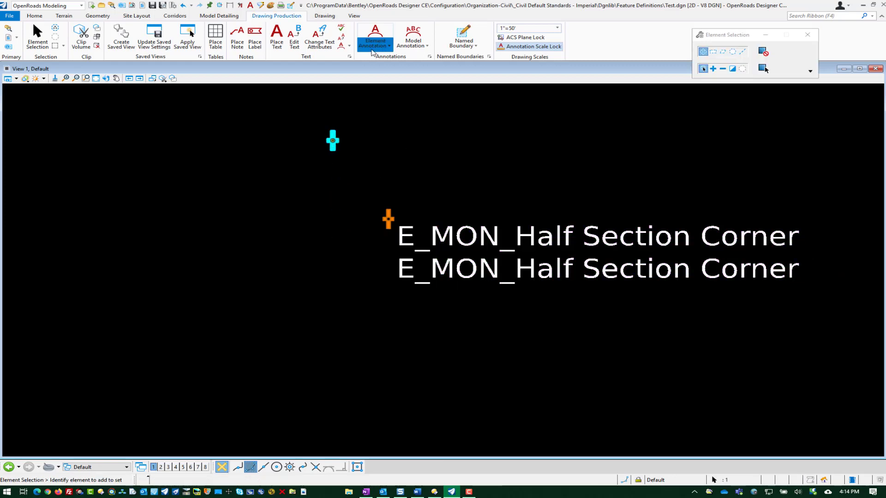
click(373, 38)
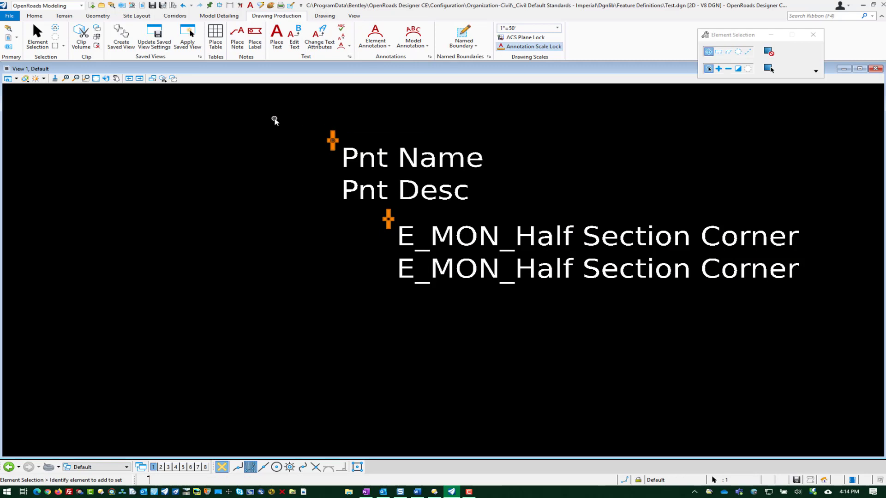
click(412, 173)
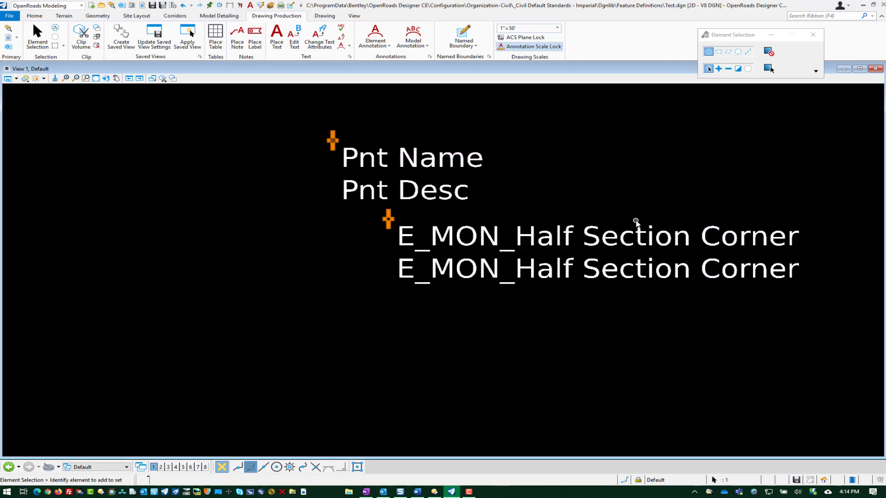
mouse_move(625, 273)
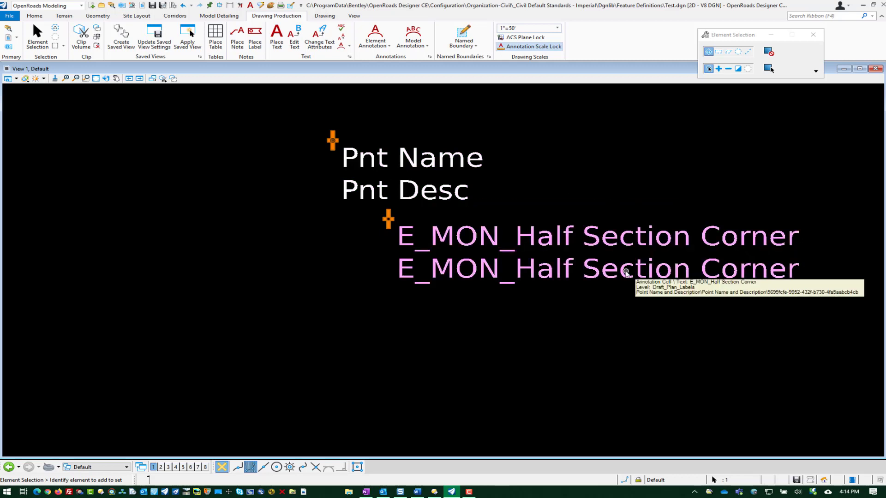
mouse_move(435, 246)
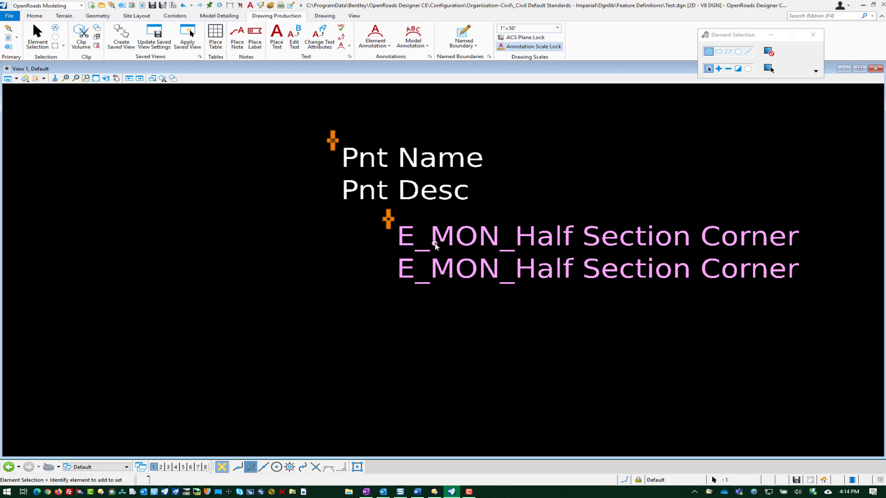
click(515, 323)
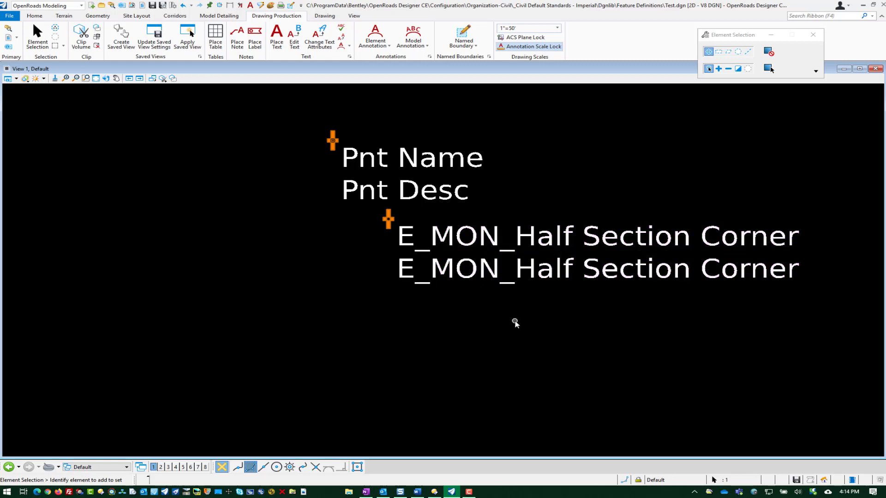
mouse_move(540, 161)
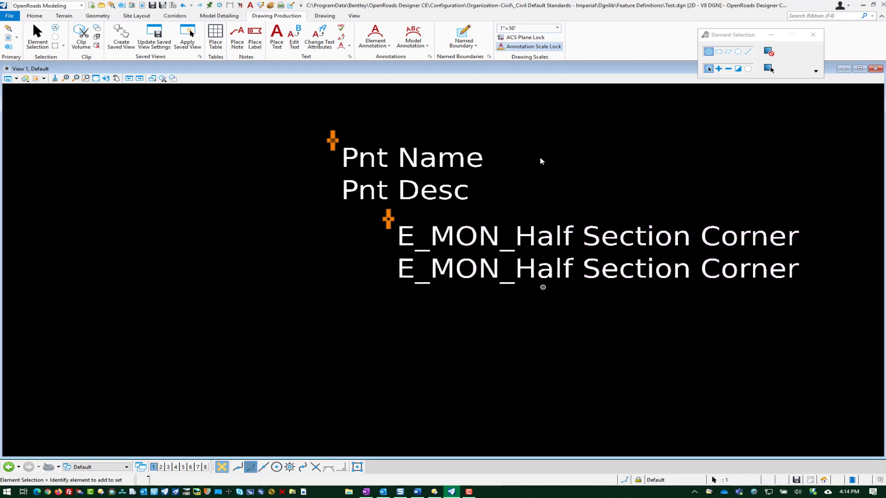
Step: Switch the drawing scale to 1"=10' and then 1"=30' to confirm the labels resize
click(556, 28)
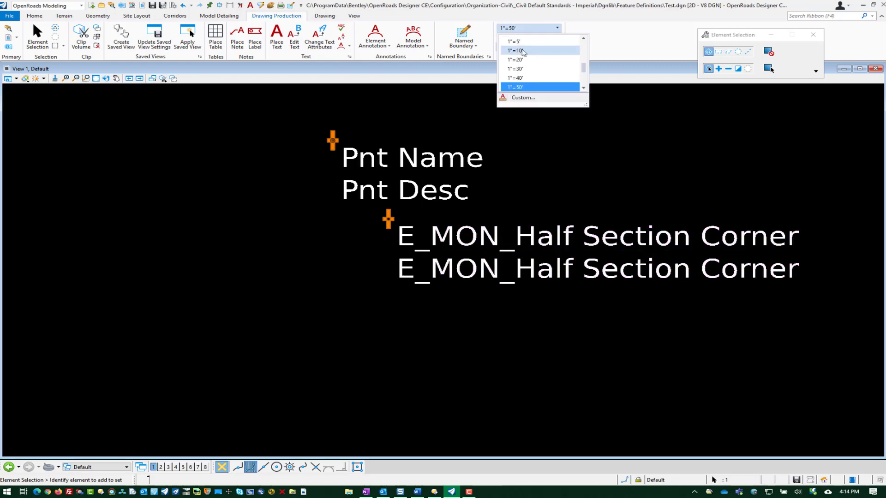
click(514, 50)
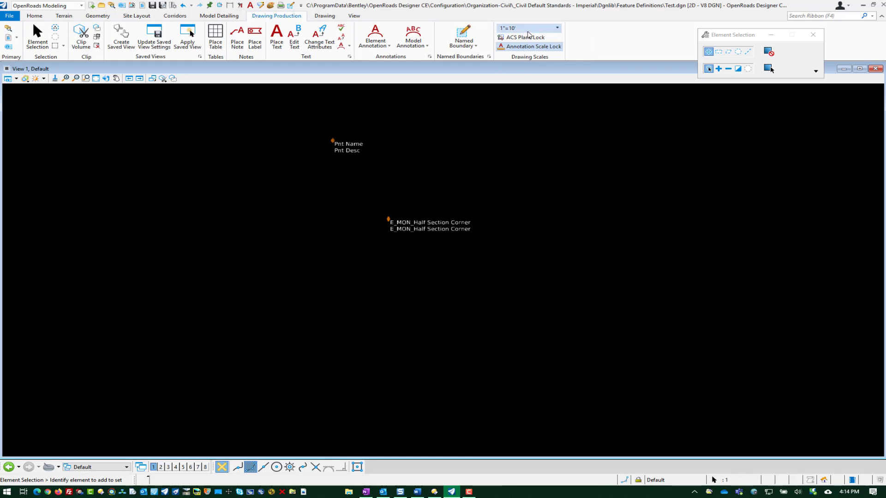
click(525, 27)
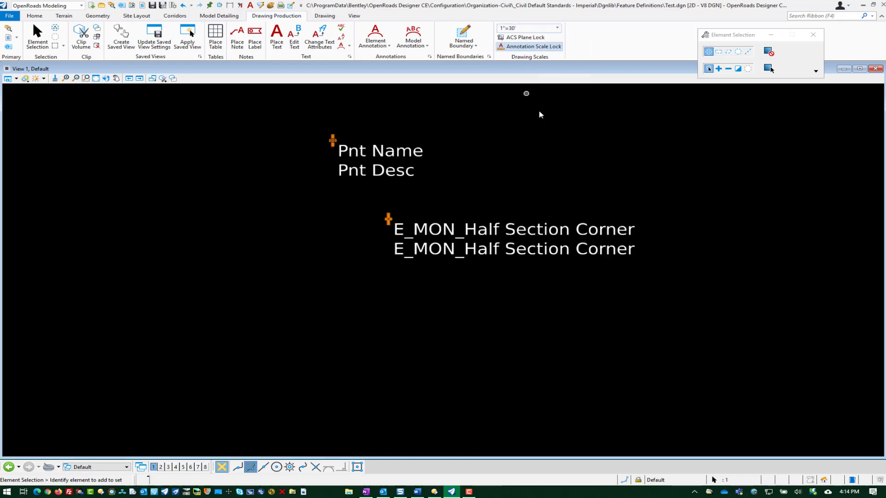